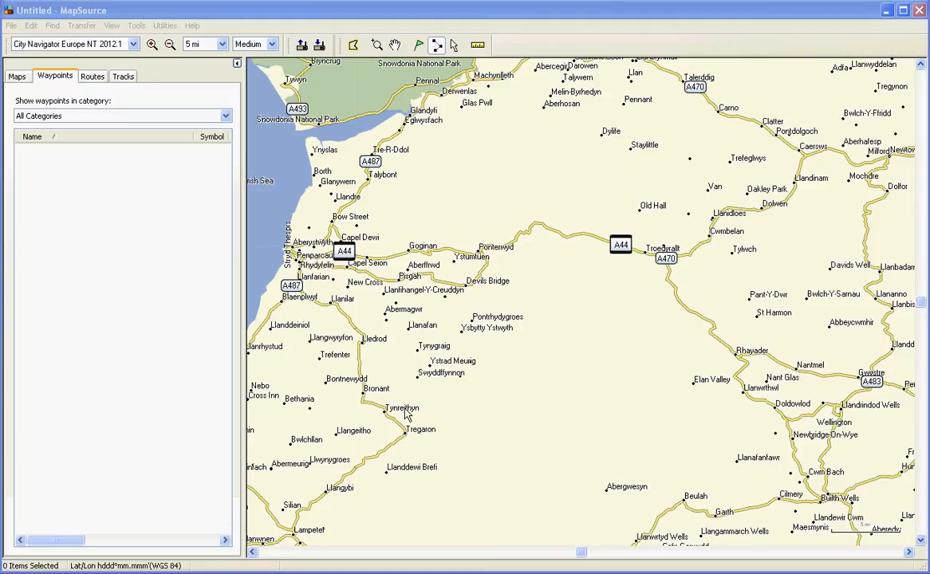
mouse_move(396, 420)
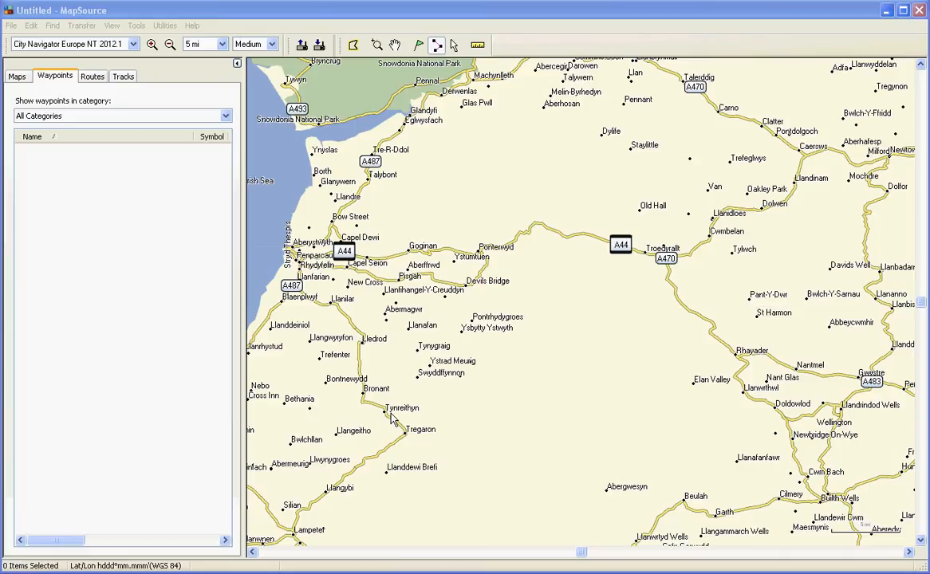
mouse_move(654, 269)
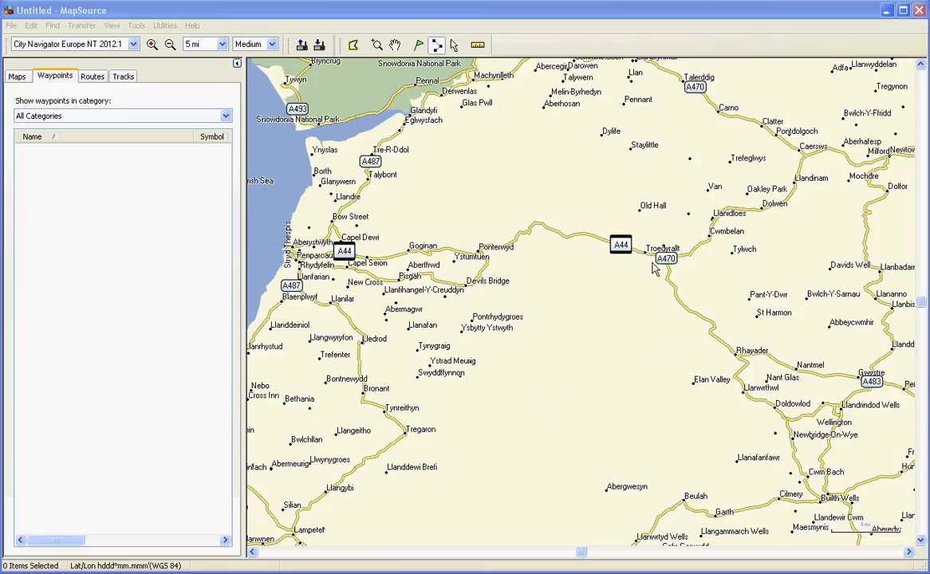
mouse_move(806, 411)
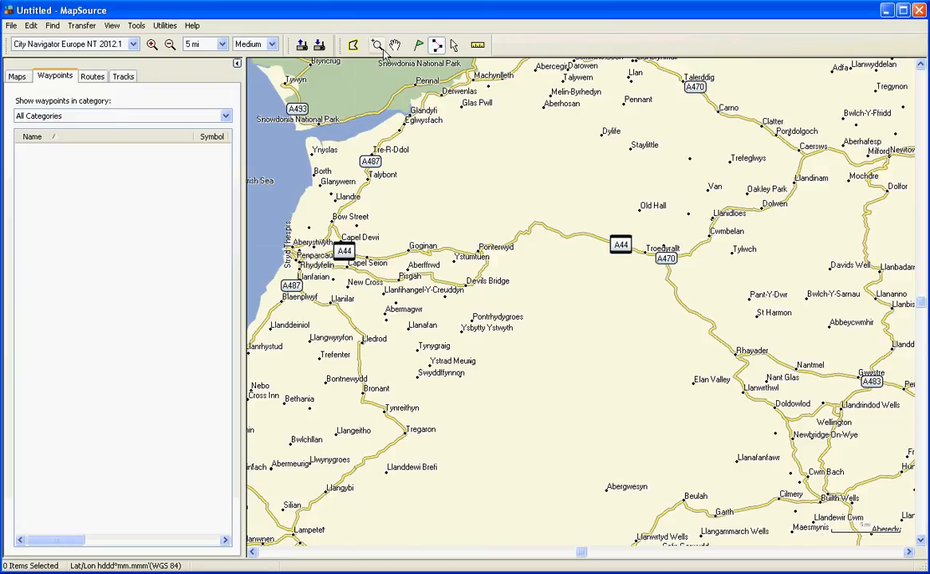
mouse_move(377, 45)
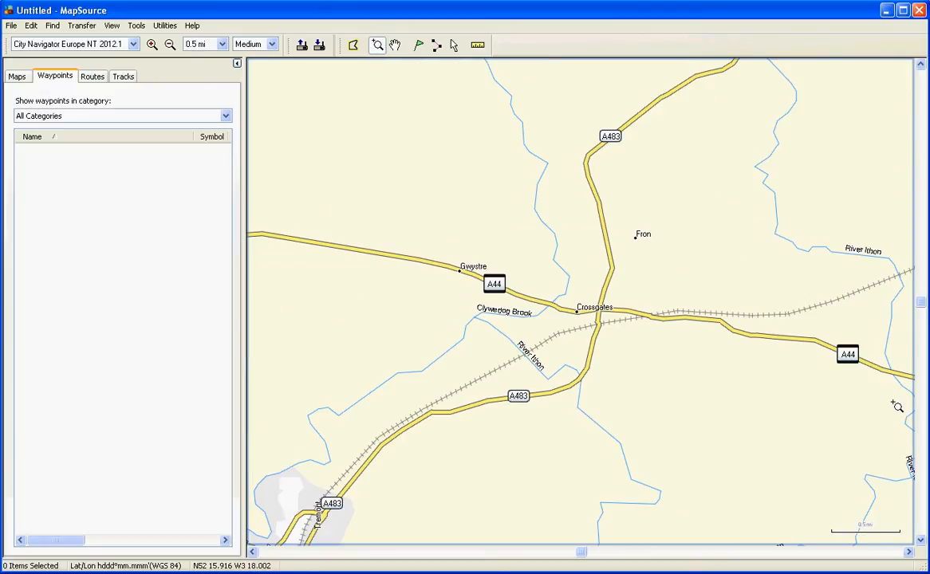
Zoom in to street level on the Crossgates junction around the Texaco station
drag(546, 275, 662, 353)
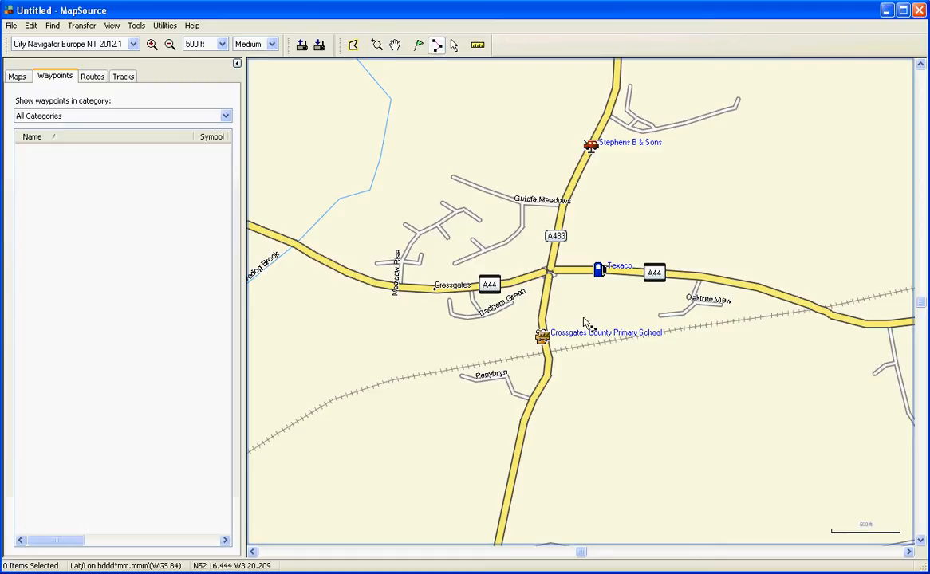
mouse_move(602, 271)
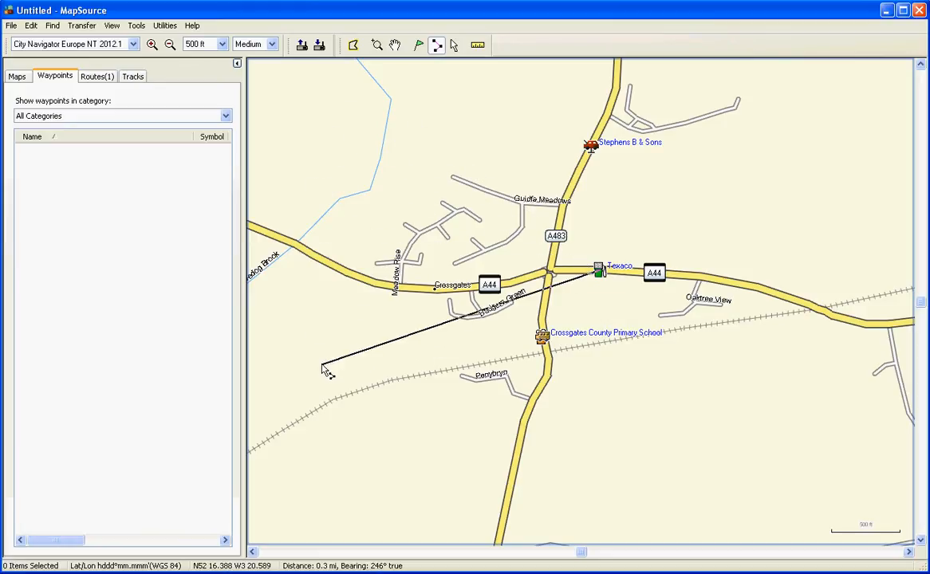
mouse_move(351, 329)
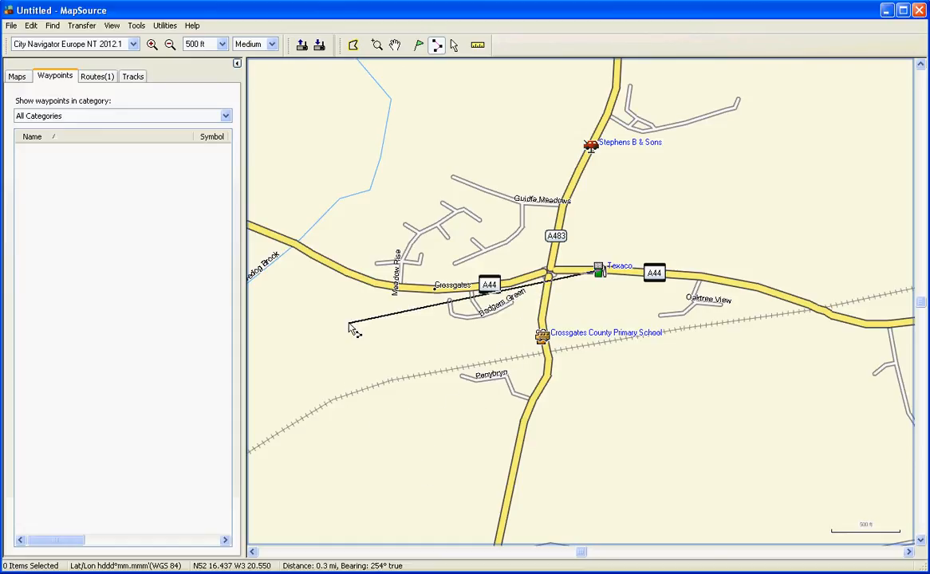
mouse_move(327, 110)
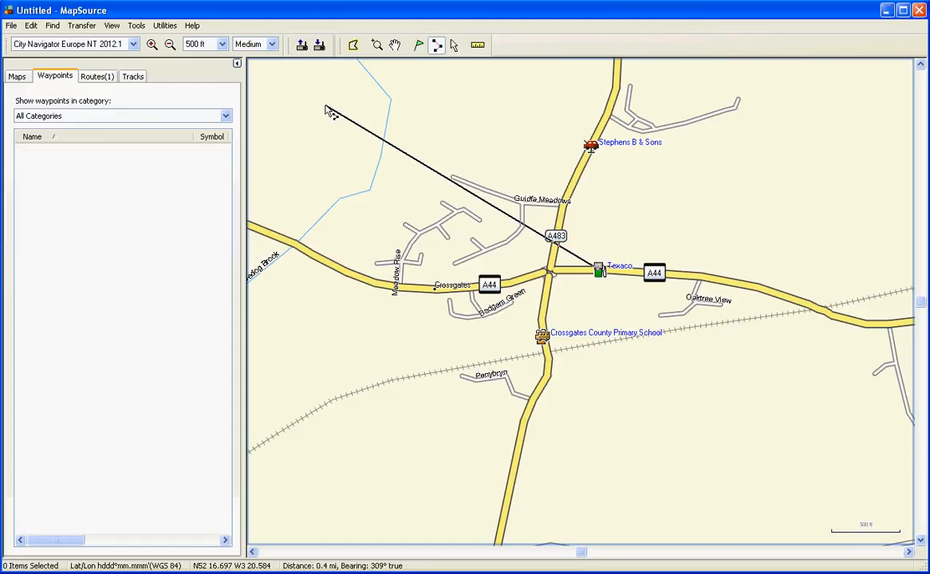
mouse_move(328, 179)
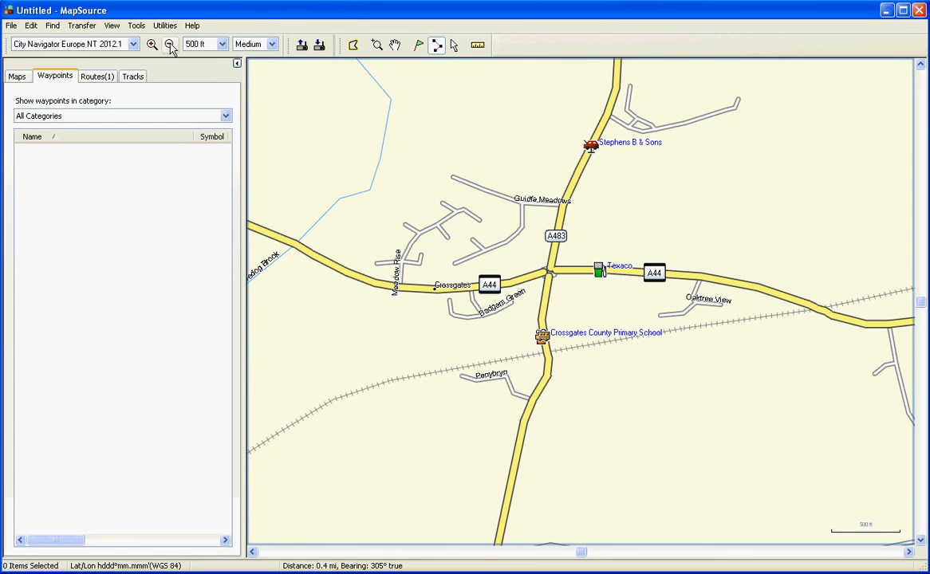
Zoom out to the Welsh coast, then zoom in stepwise onto Aberystwyth North Beach
click(169, 44)
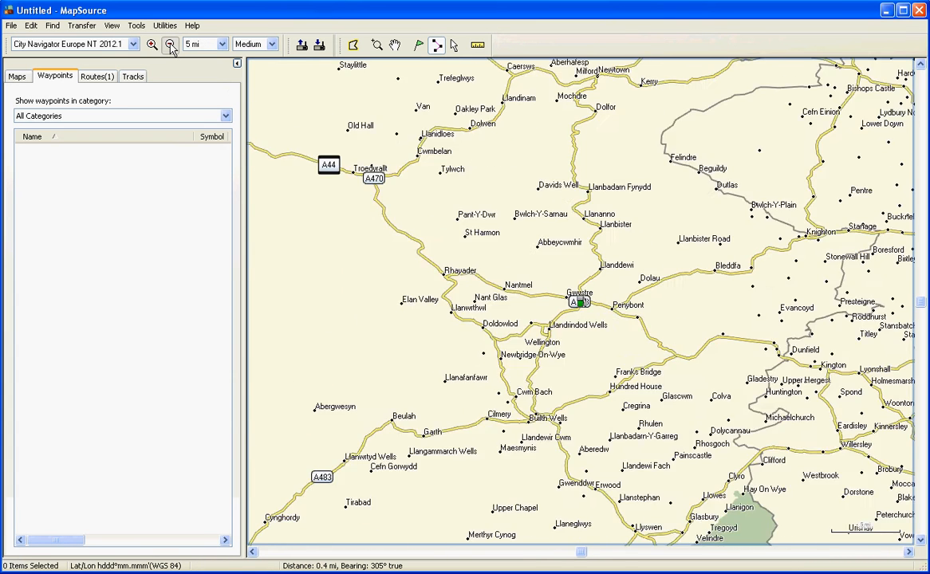
click(170, 45)
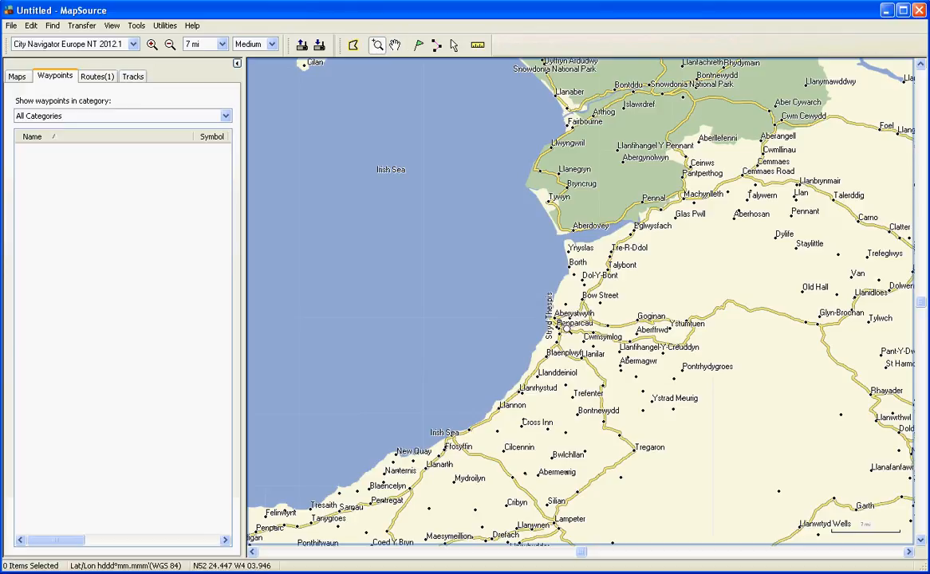
click(152, 44)
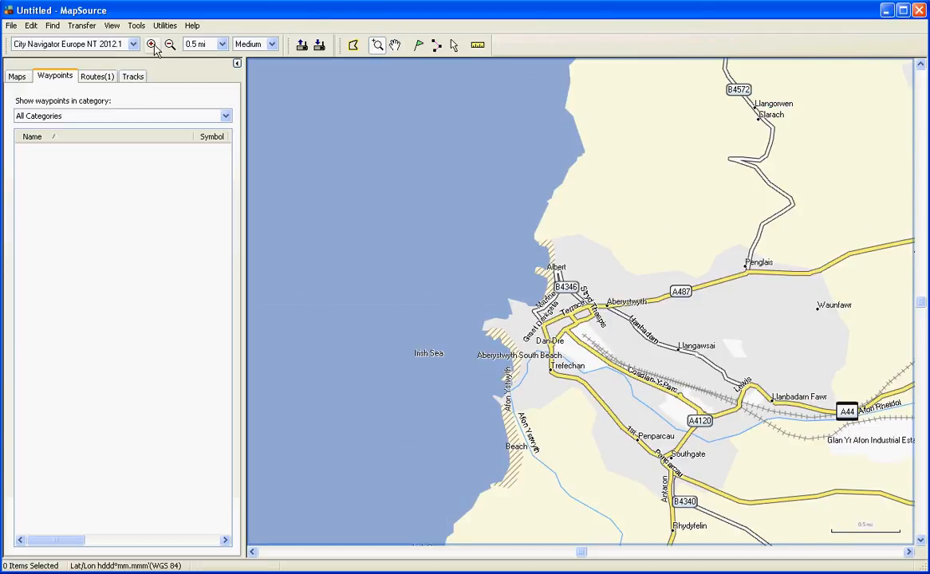
click(170, 45)
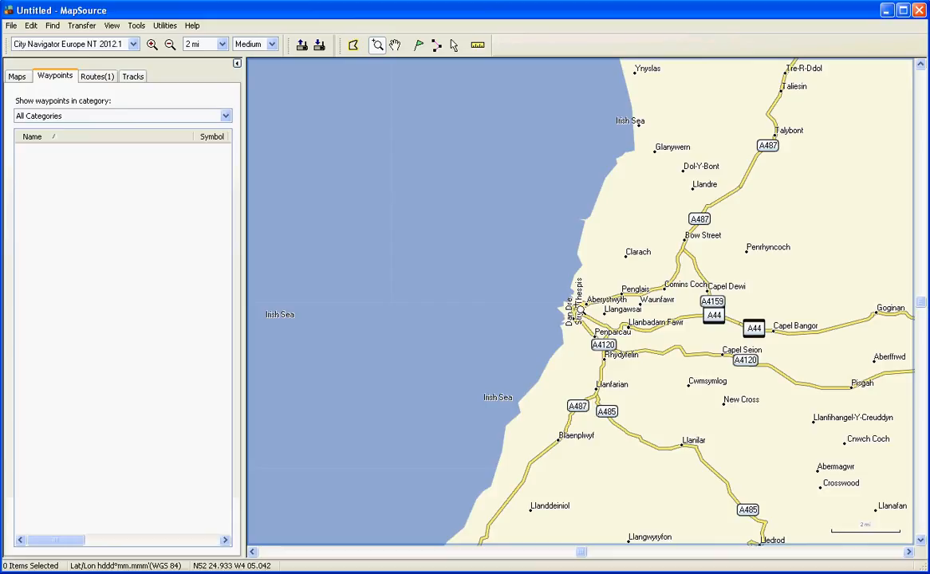
click(153, 44)
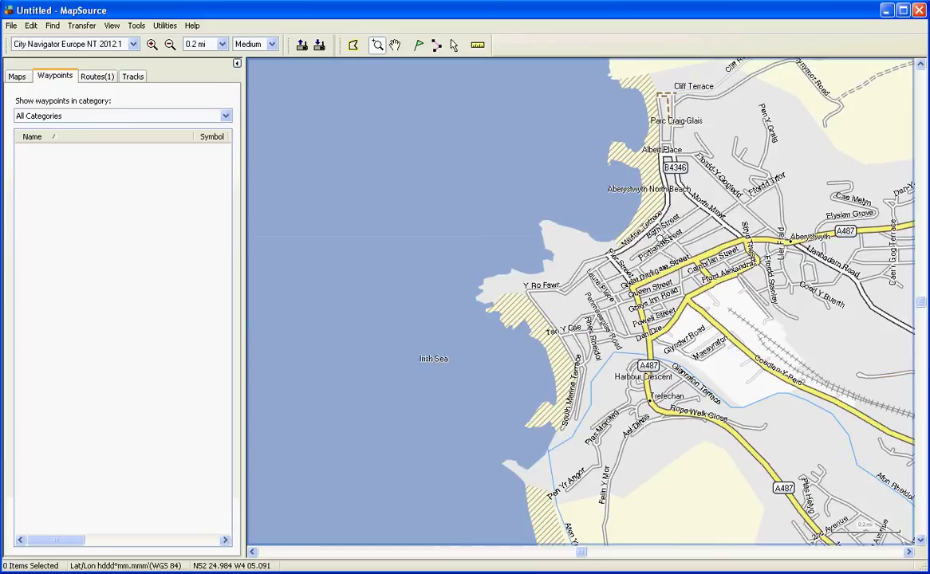
mouse_move(672, 197)
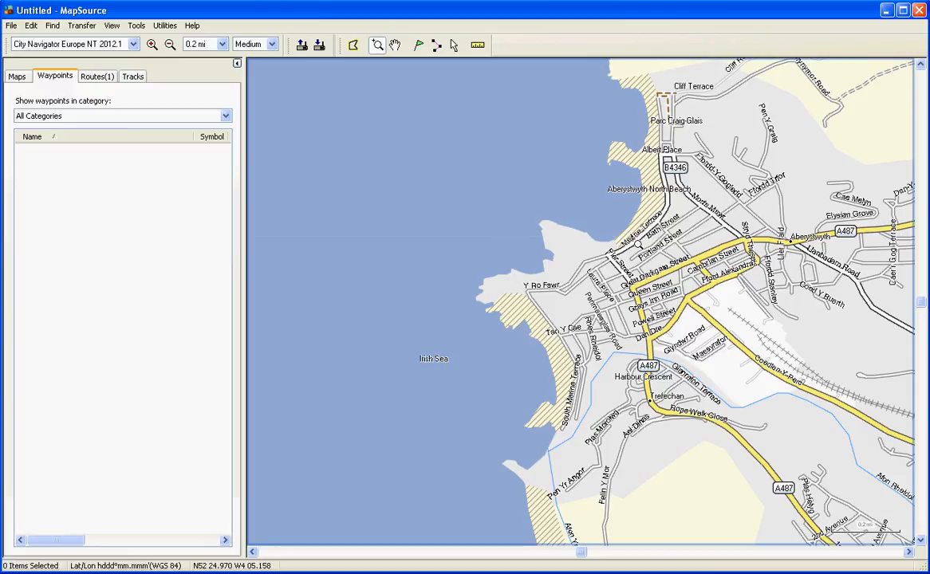
click(151, 44)
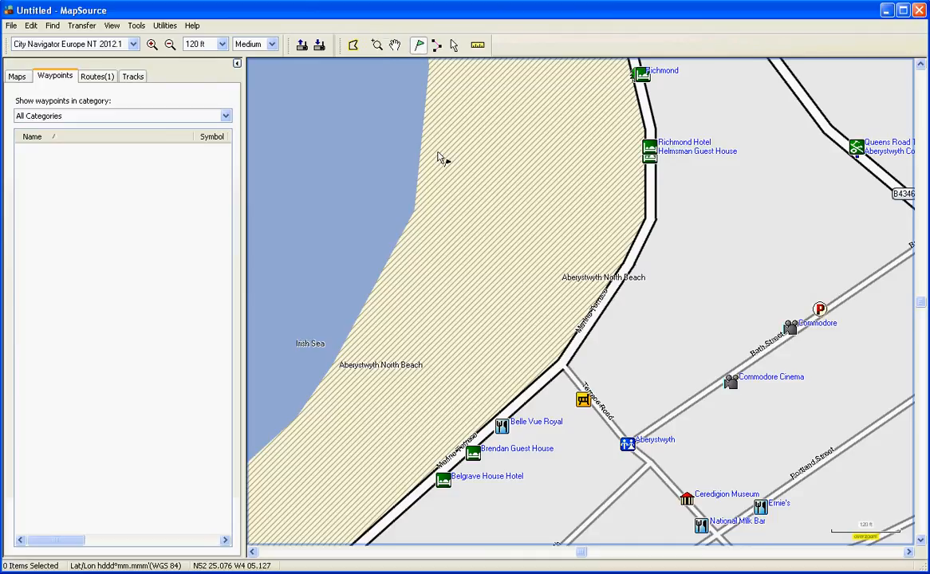
mouse_move(573, 337)
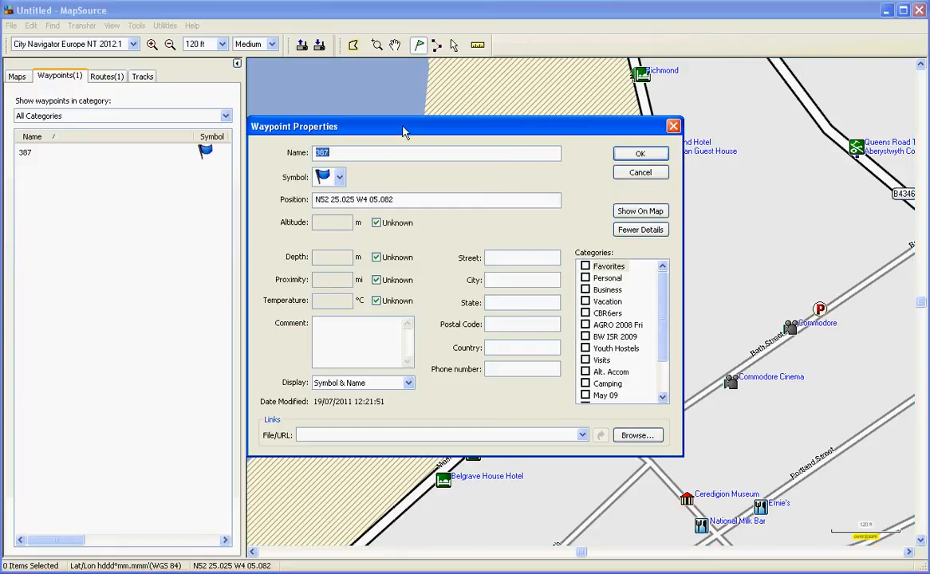
mouse_move(421, 49)
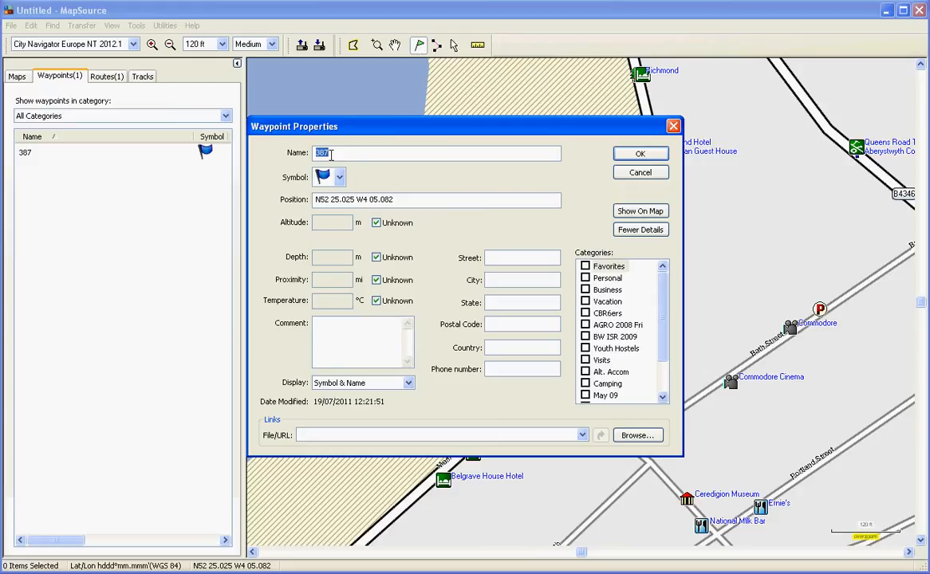
Name the new waypoint 'Aber Snack Hut' with the knife-and-fork dining symbol
text(S)
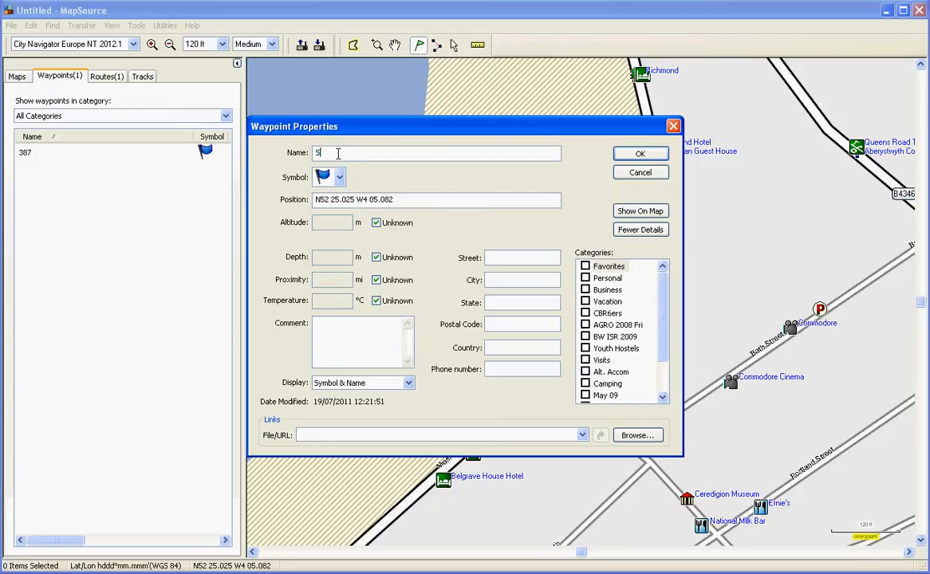
text(nack)
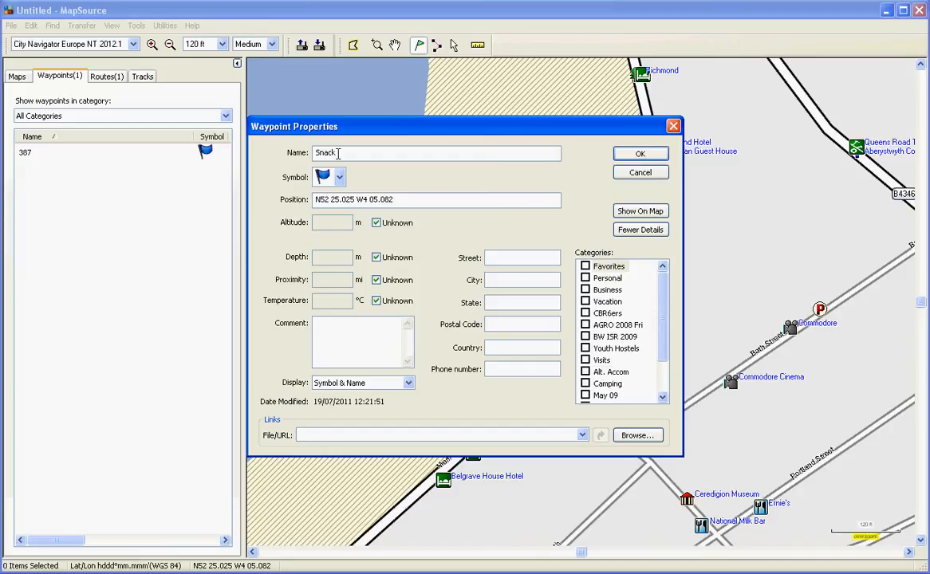
text(Hut)
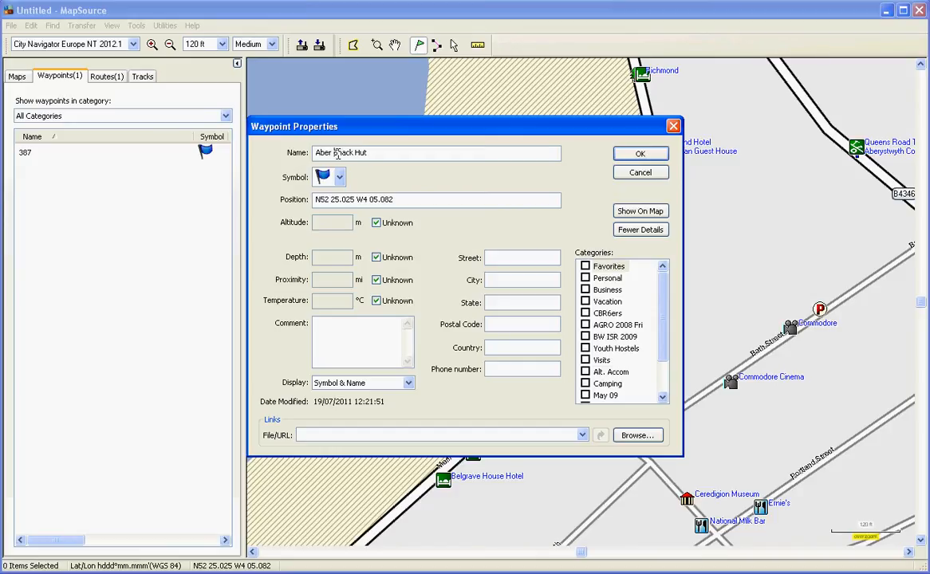
click(339, 177)
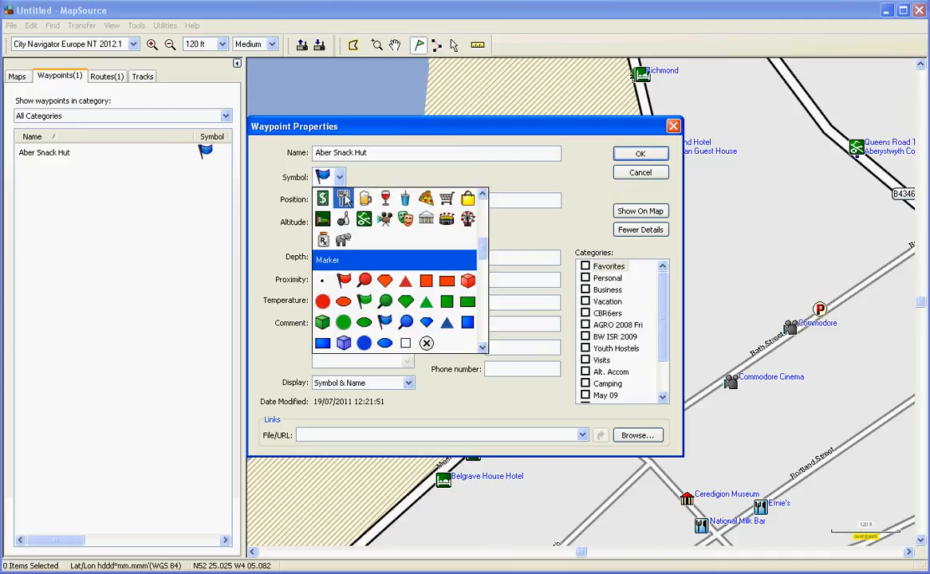
click(343, 199)
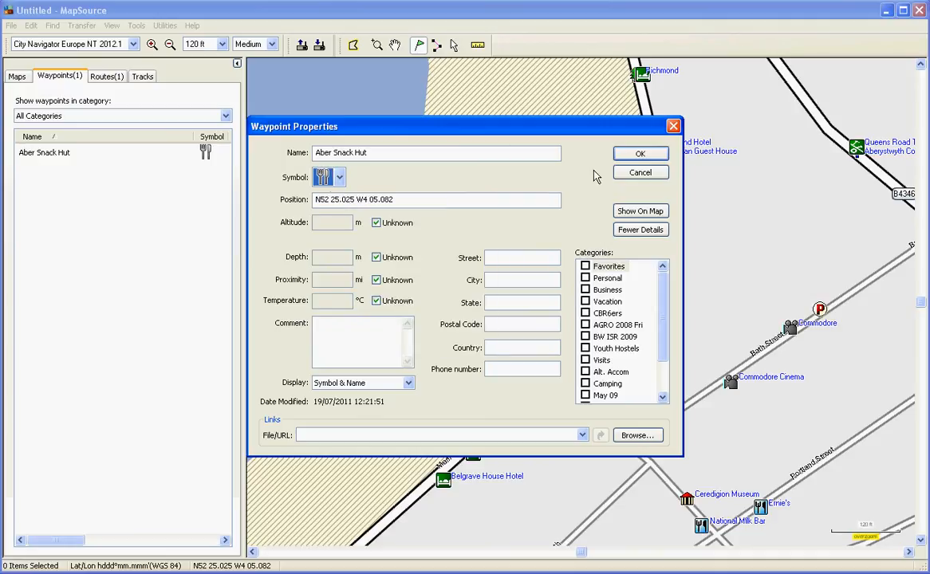
click(639, 172)
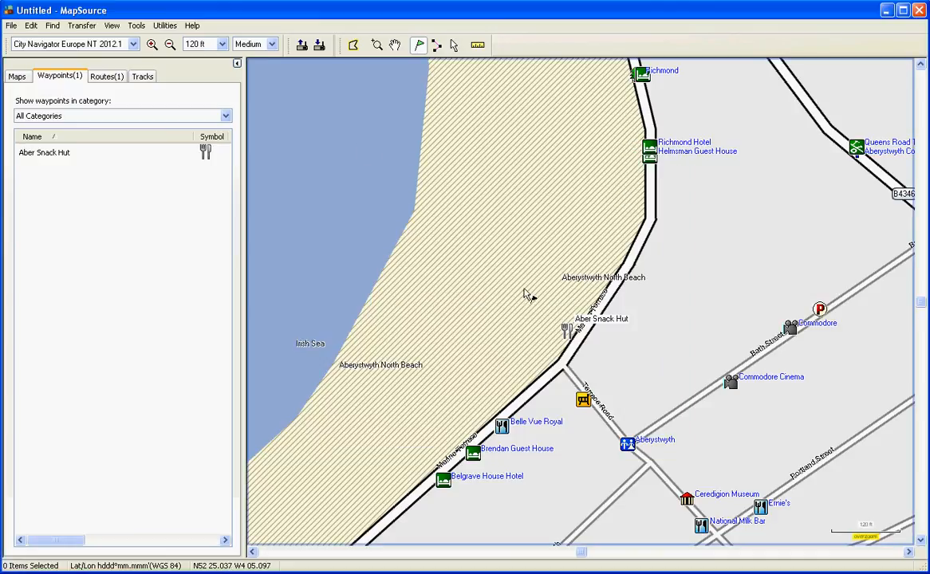
Finish building the route, then open the Texaco to Aber Snack Hut route's context menu
click(436, 45)
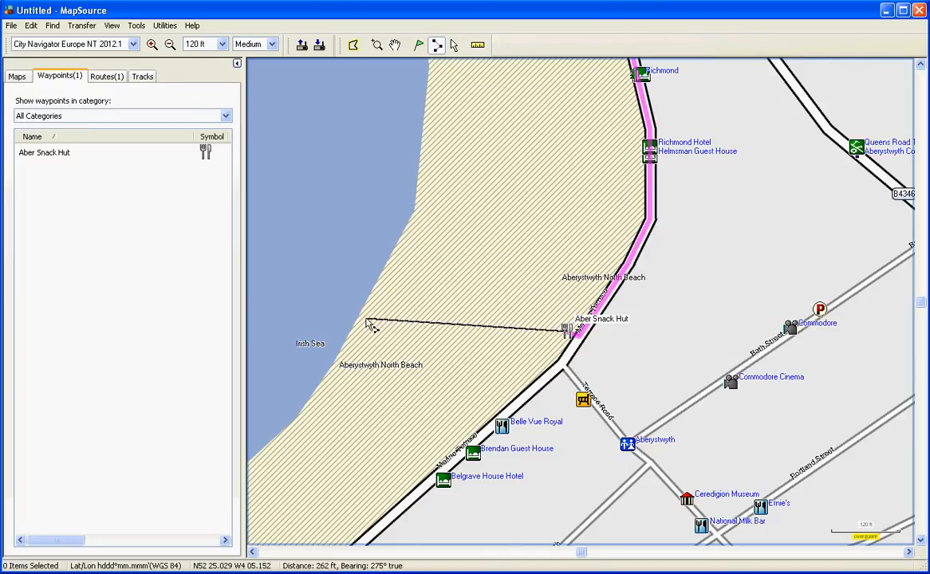
mouse_move(399, 419)
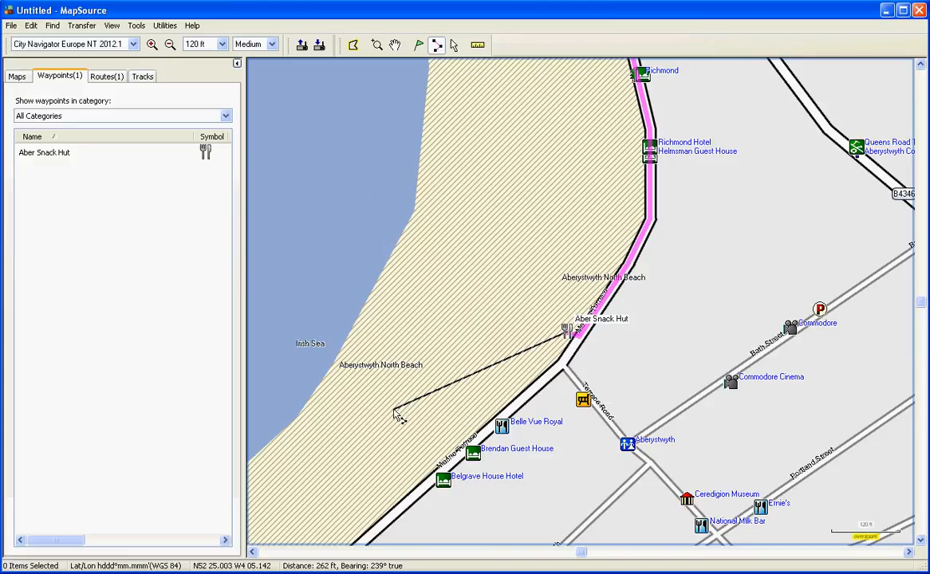
mouse_move(371, 239)
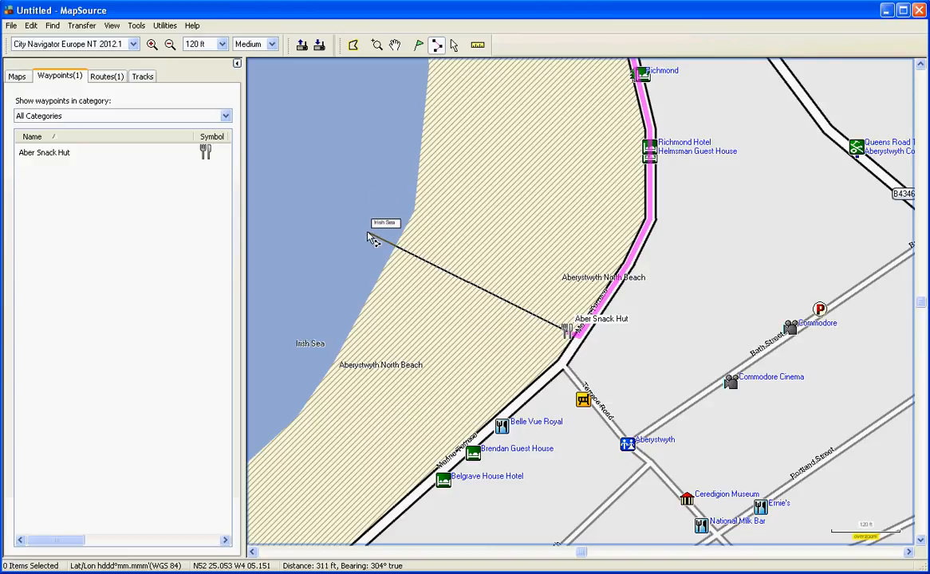
mouse_move(434, 333)
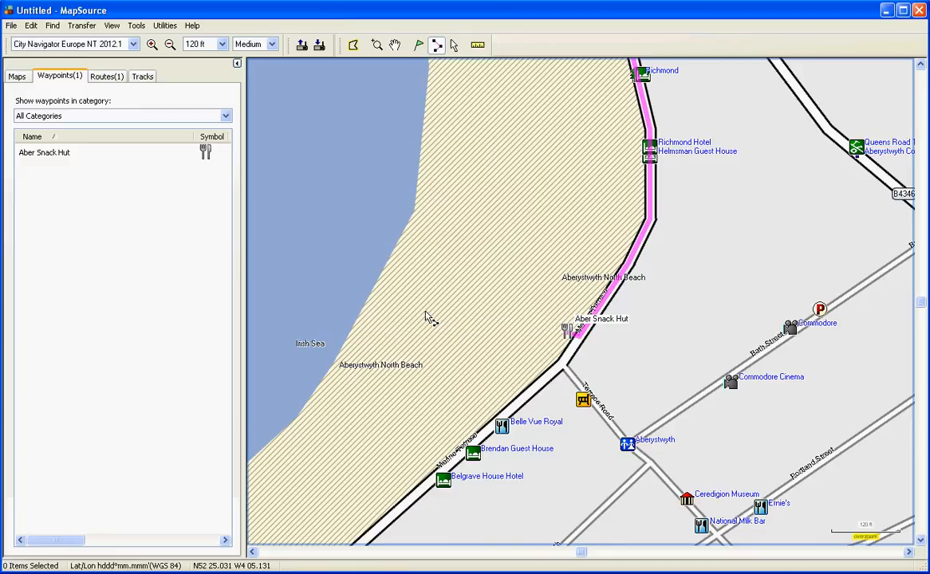
mouse_move(448, 250)
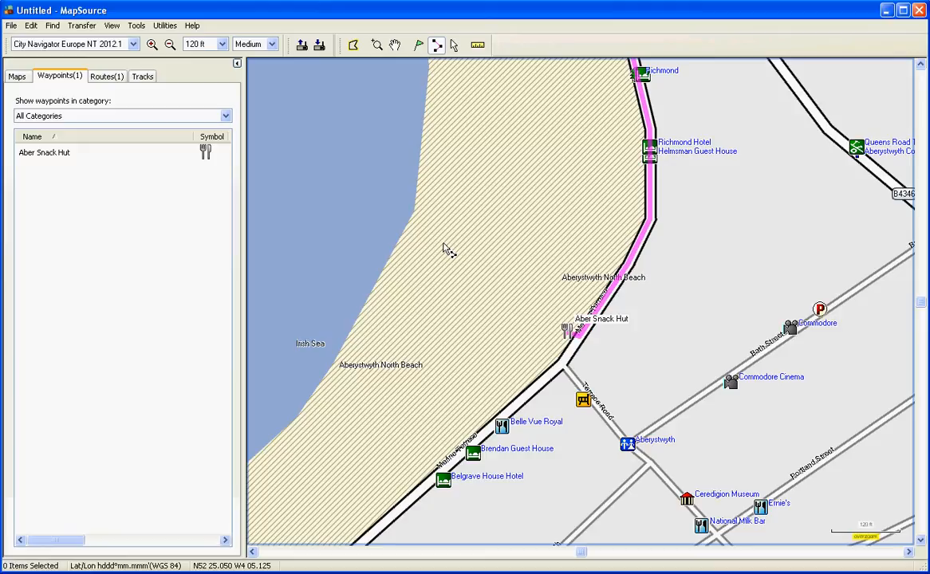
mouse_move(448, 248)
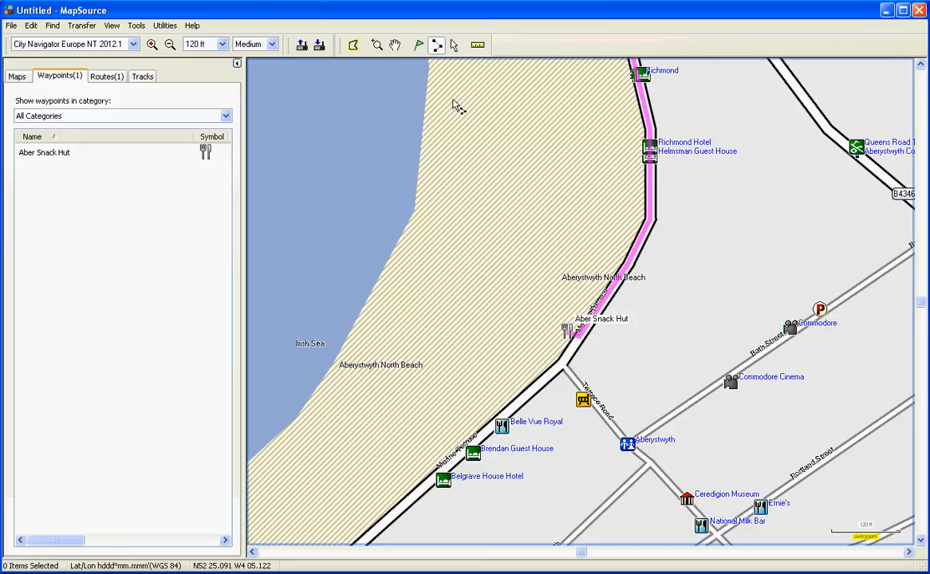
mouse_move(299, 240)
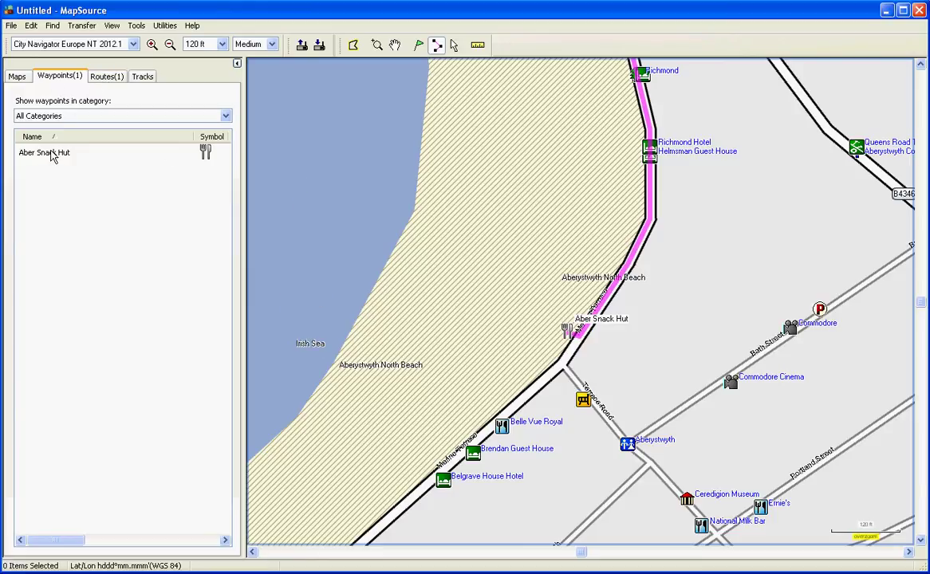
click(106, 76)
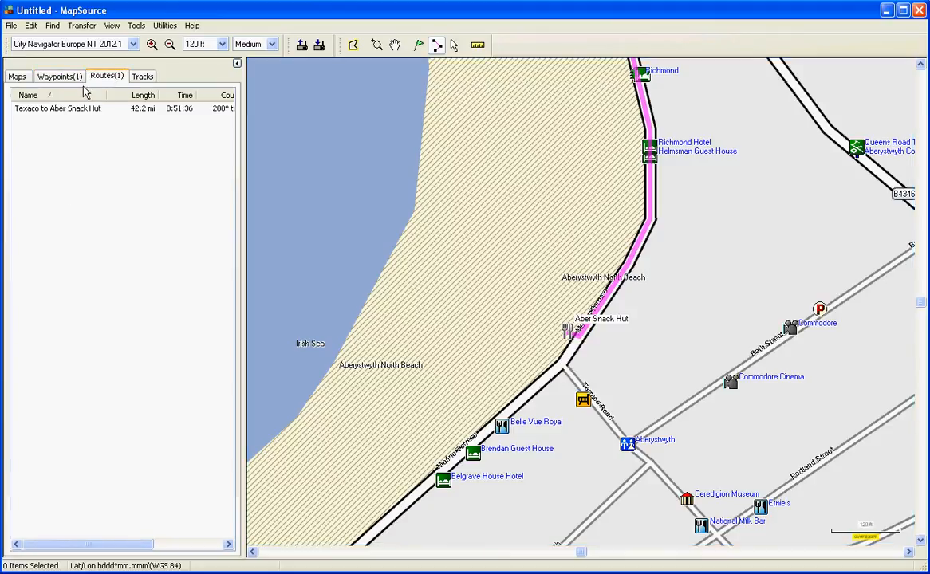
mouse_move(124, 135)
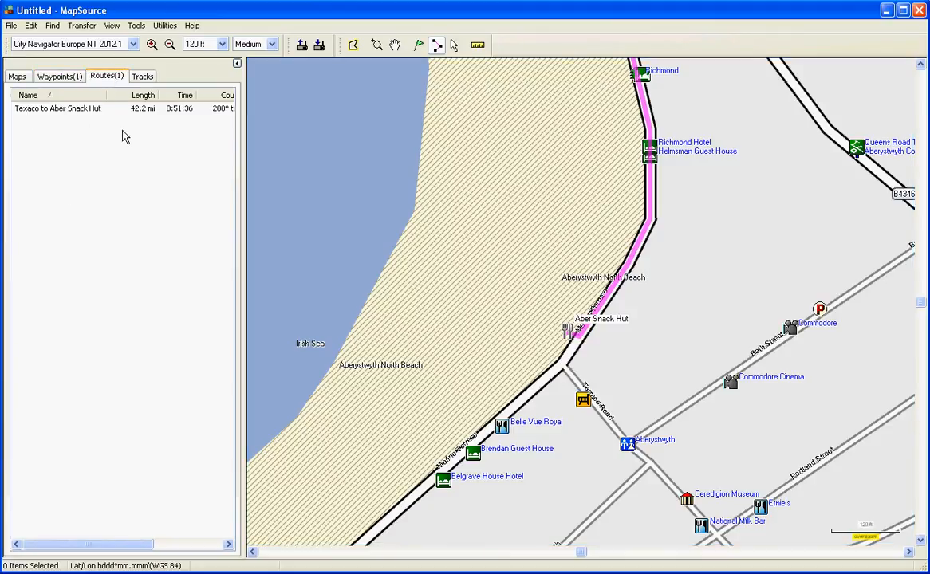
right_click(57, 107)
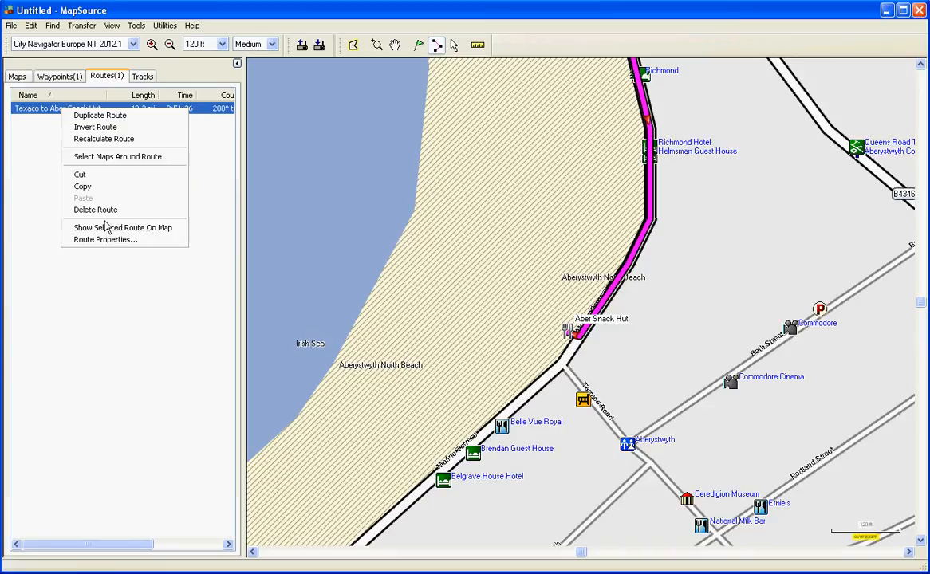
Show the selected route on the map, spanning Crossgates to Aberystwyth
click(123, 228)
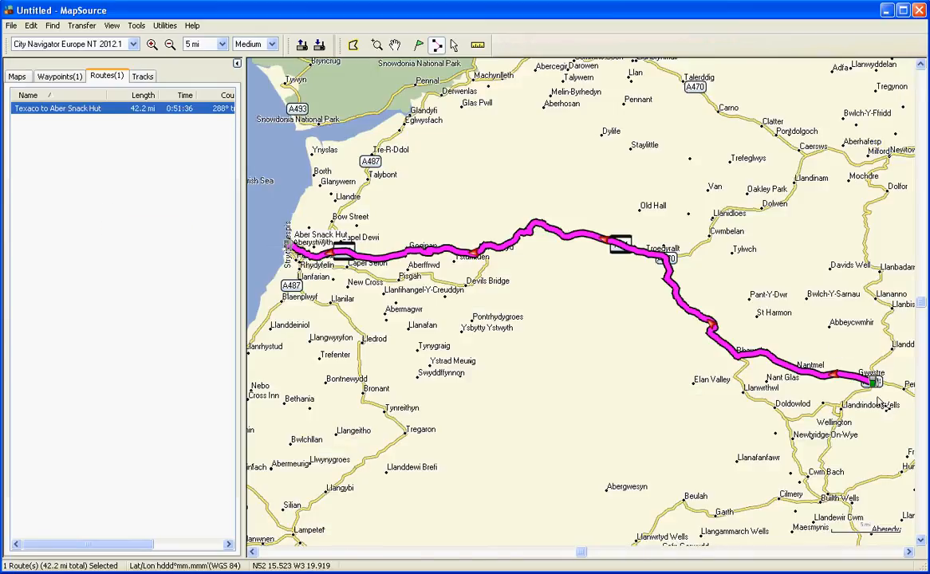
mouse_move(307, 273)
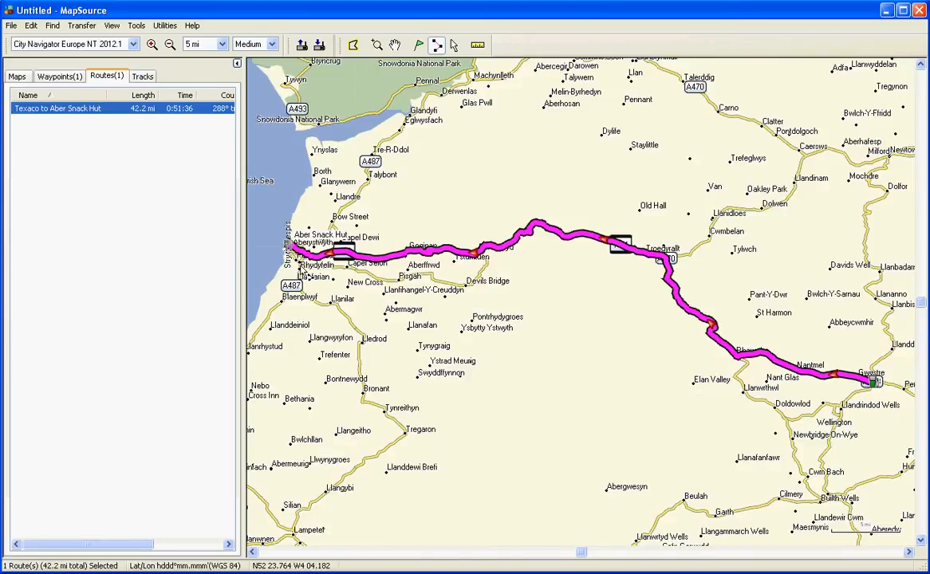
mouse_move(357, 171)
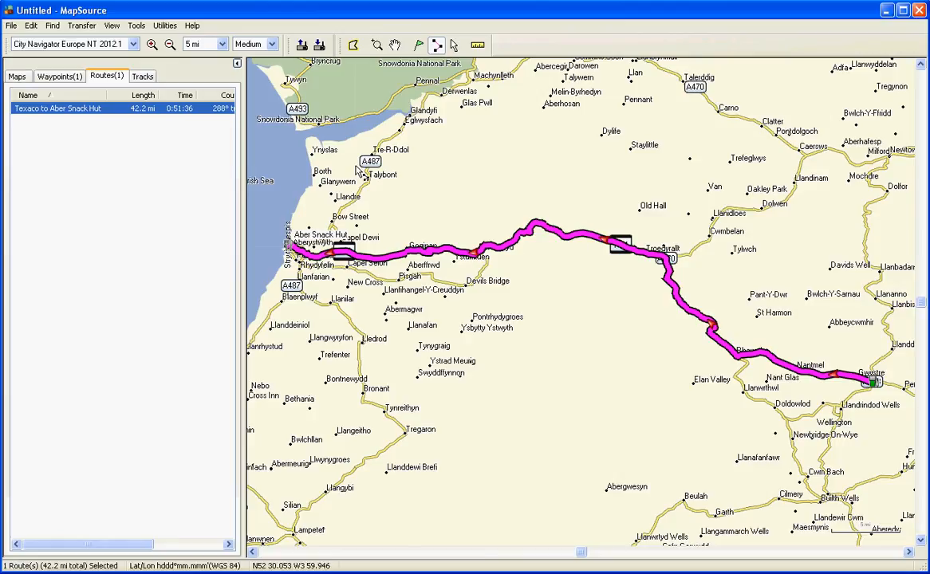
mouse_move(289, 190)
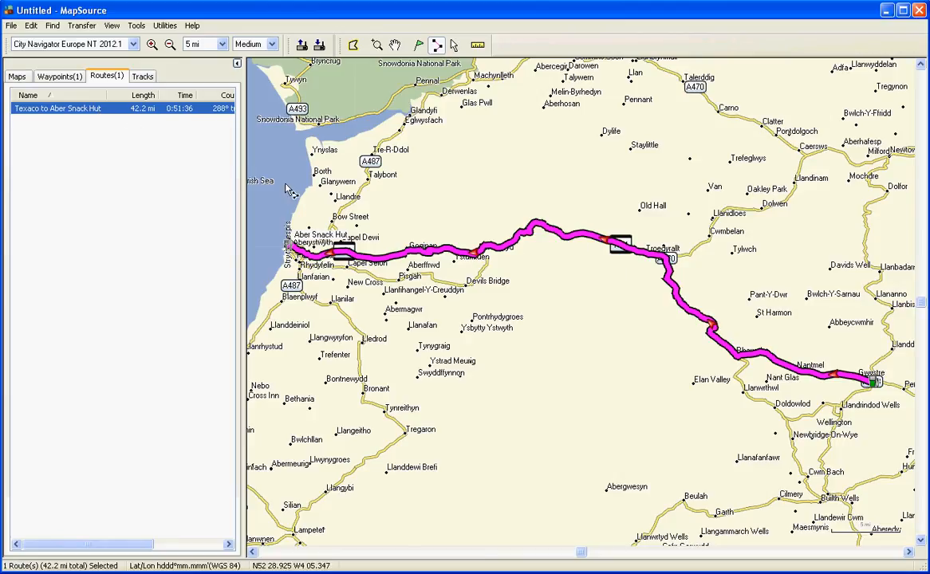
mouse_move(606, 244)
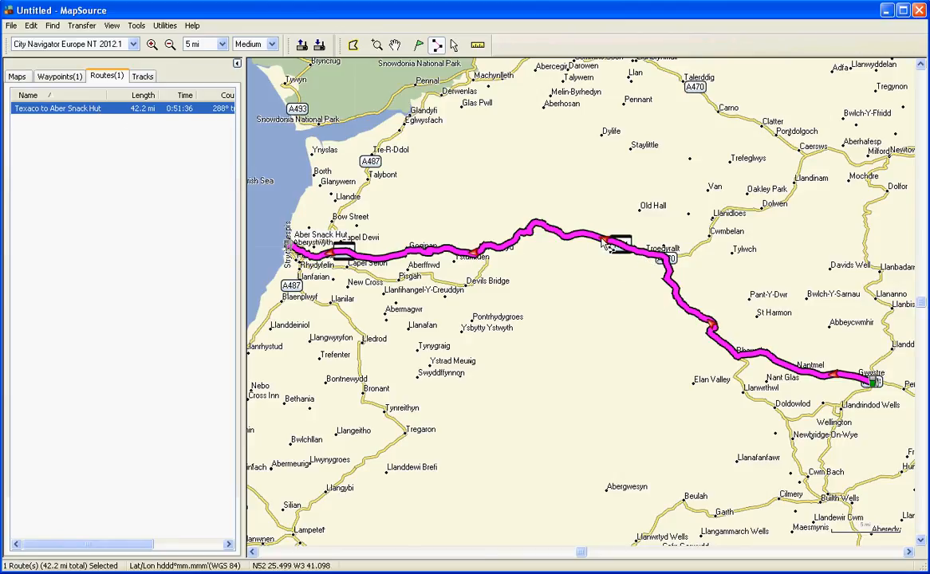
mouse_move(454, 257)
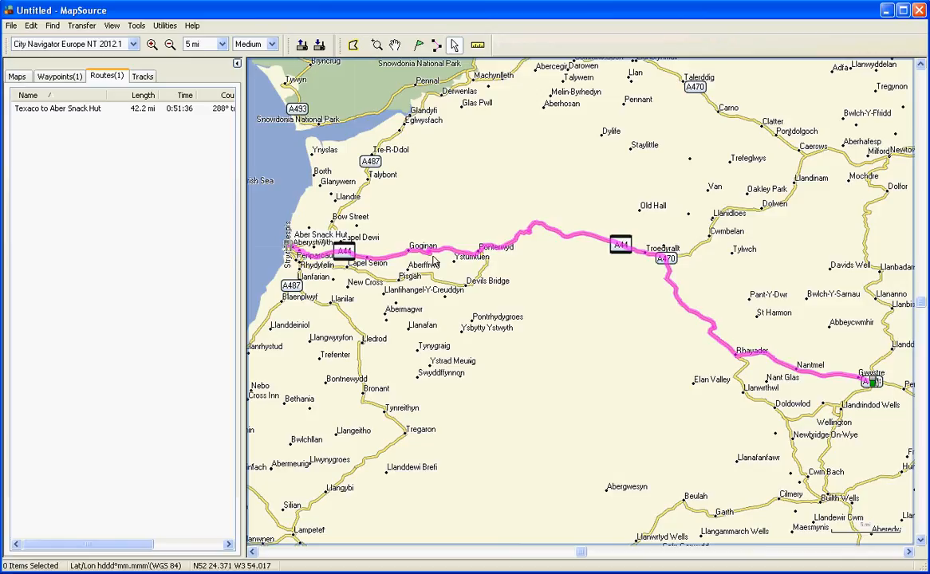
mouse_move(596, 440)
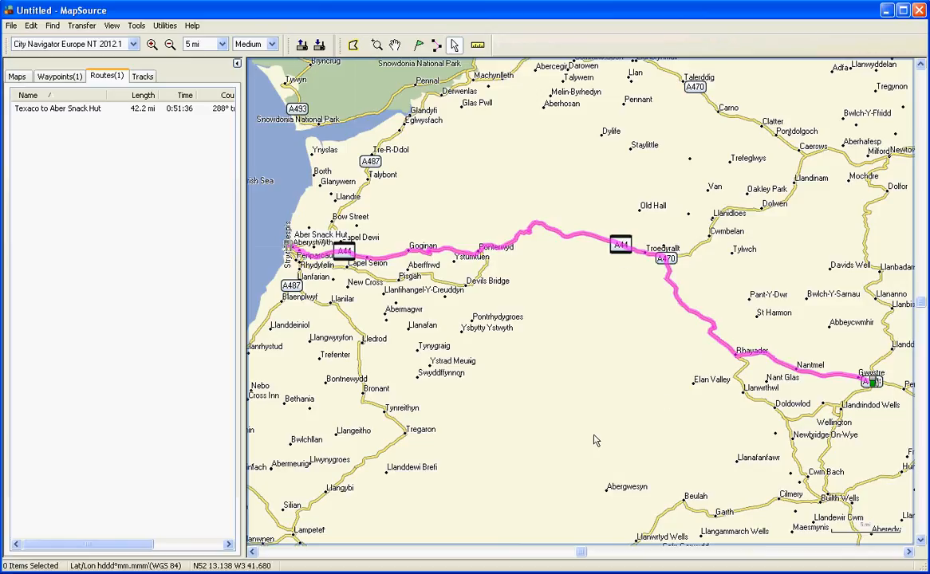
mouse_move(881, 381)
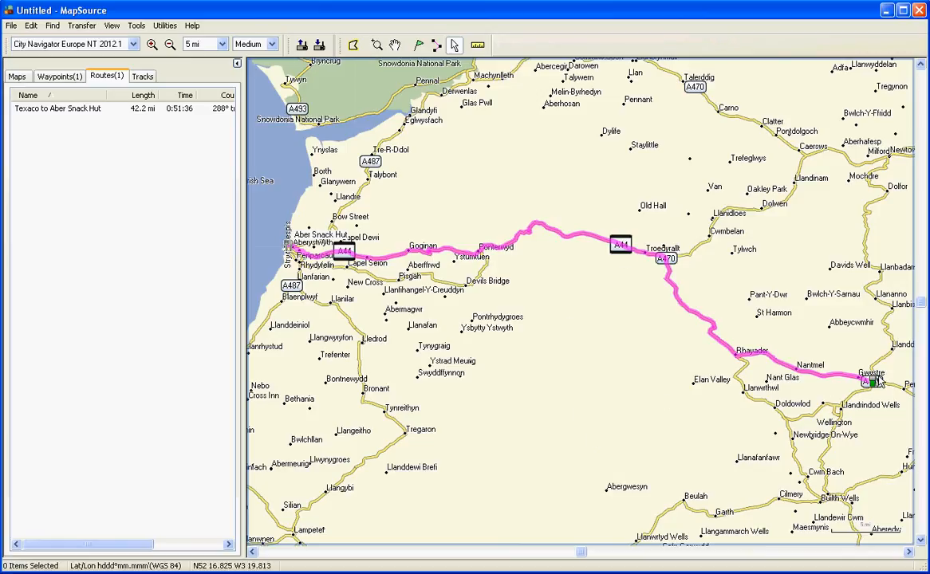
mouse_move(843, 412)
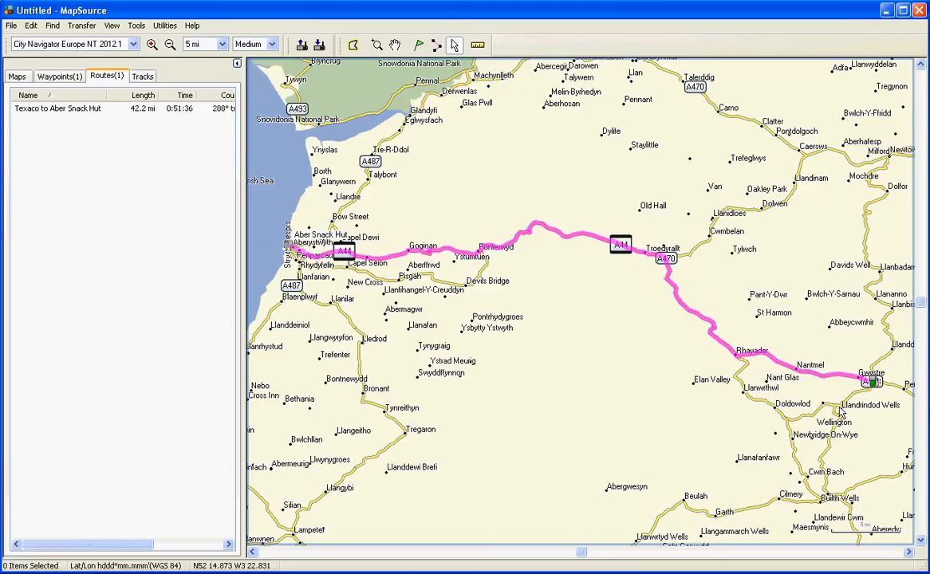
mouse_move(742, 384)
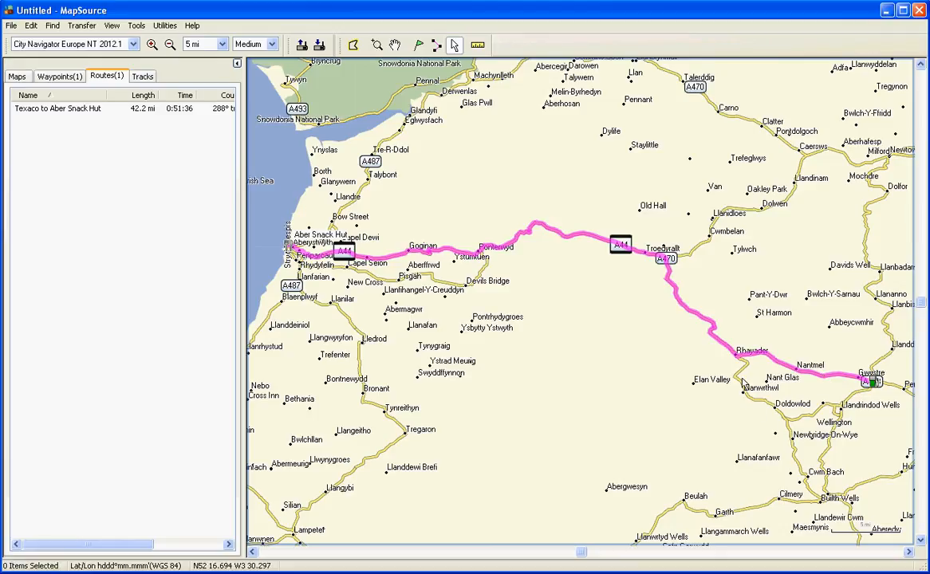
mouse_move(608, 355)
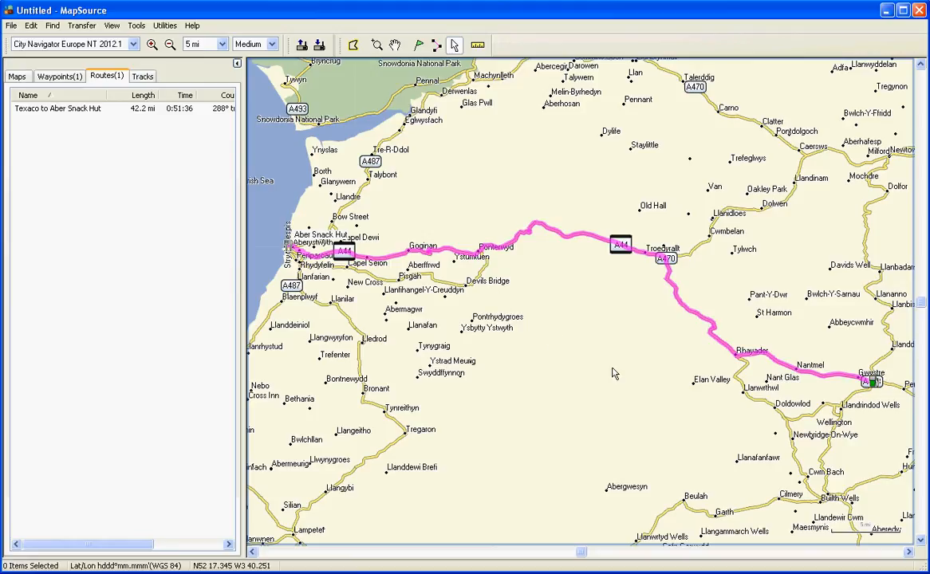
mouse_move(588, 386)
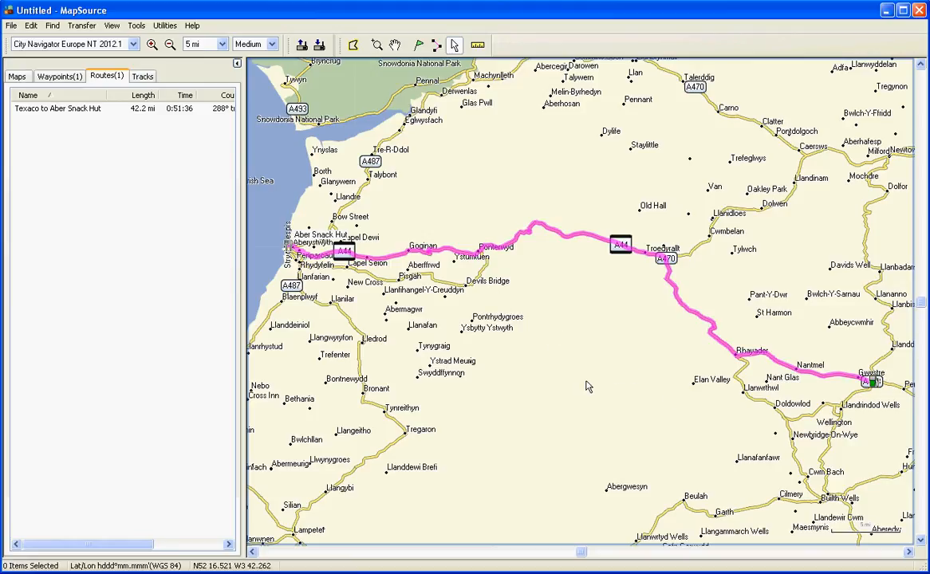
mouse_move(634, 354)
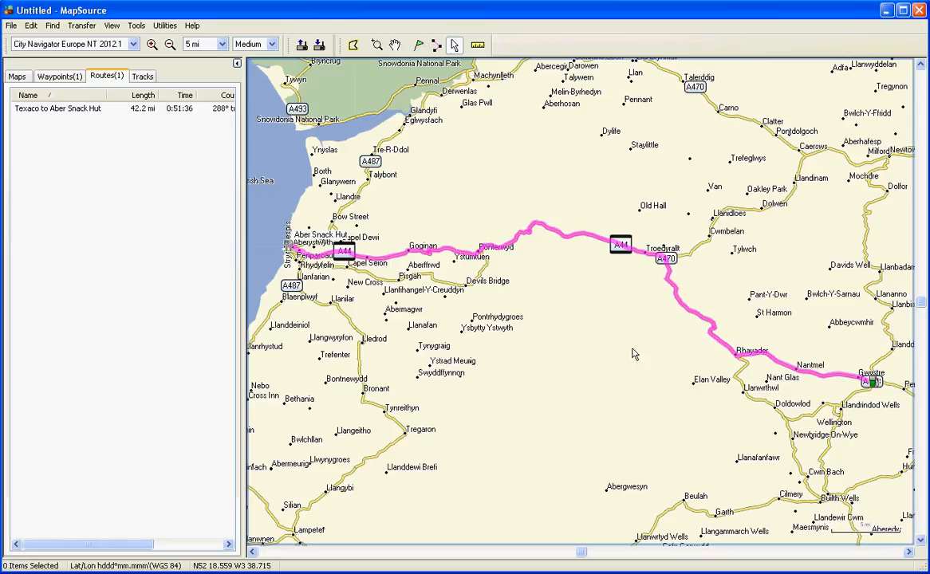
mouse_move(590, 372)
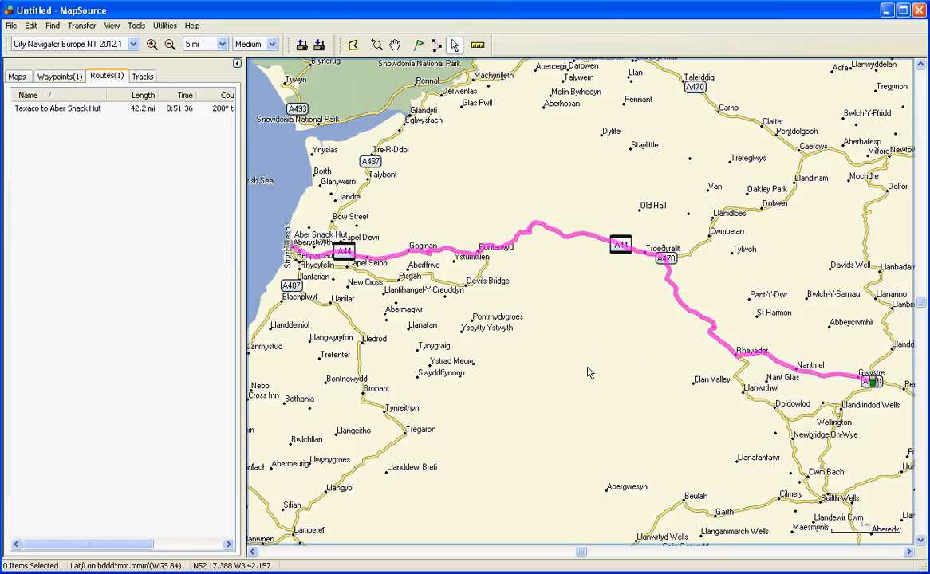
mouse_move(636, 337)
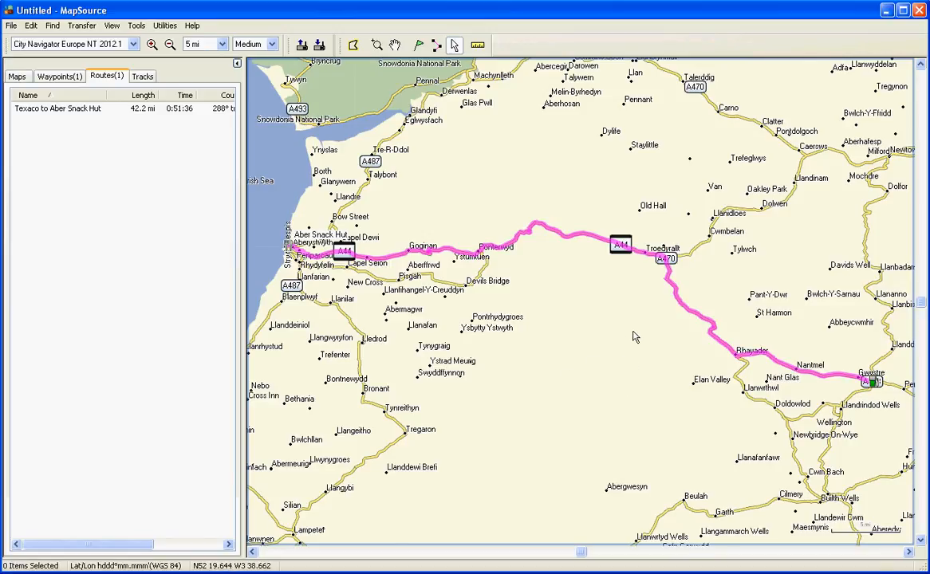
mouse_move(558, 407)
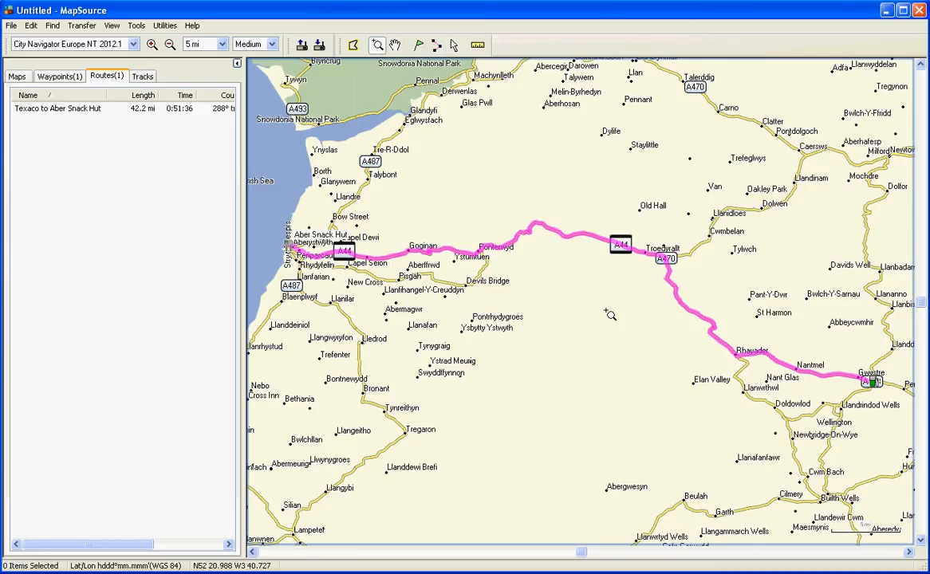
mouse_move(684, 394)
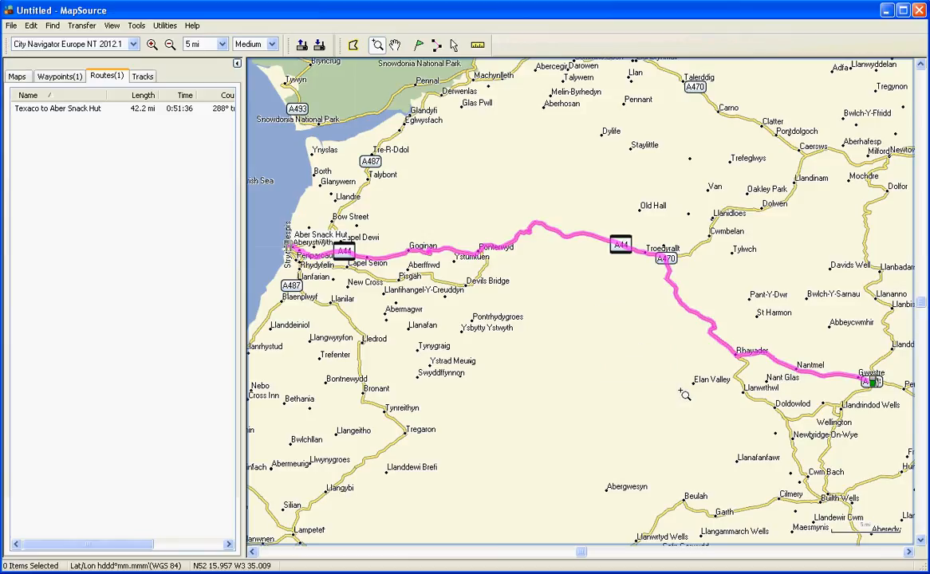
Zoom in, then zoom out twice toward the Craig Goch and Penygarreg reservoirs
click(152, 44)
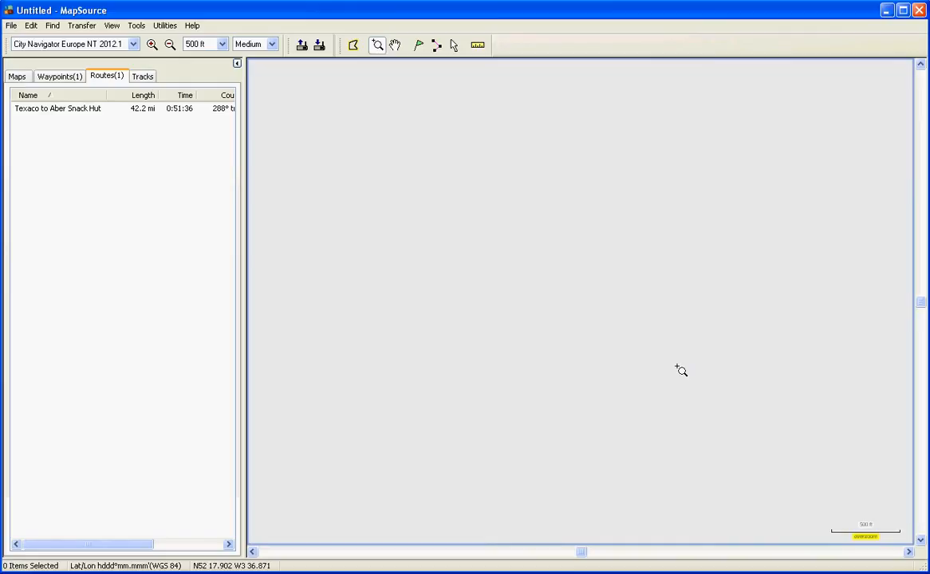
click(169, 45)
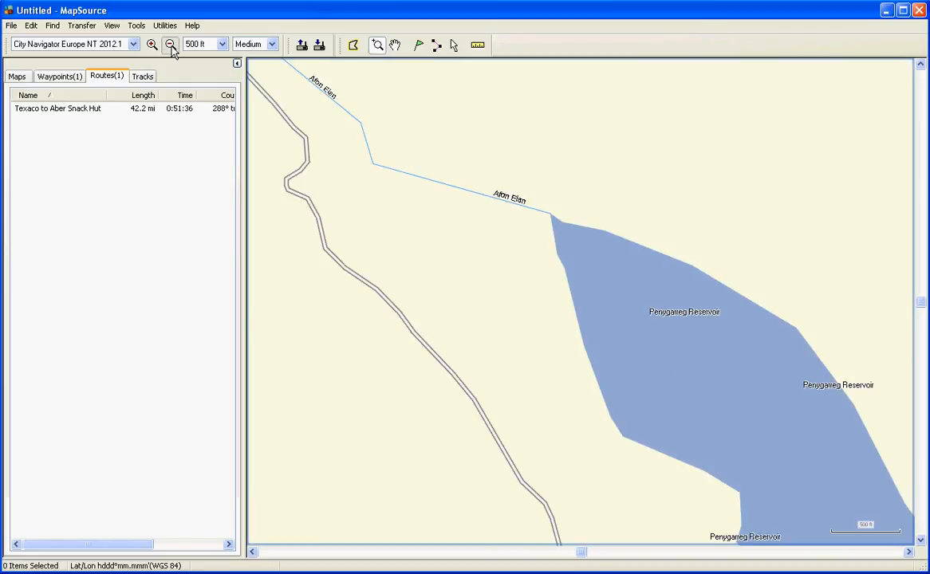
click(170, 45)
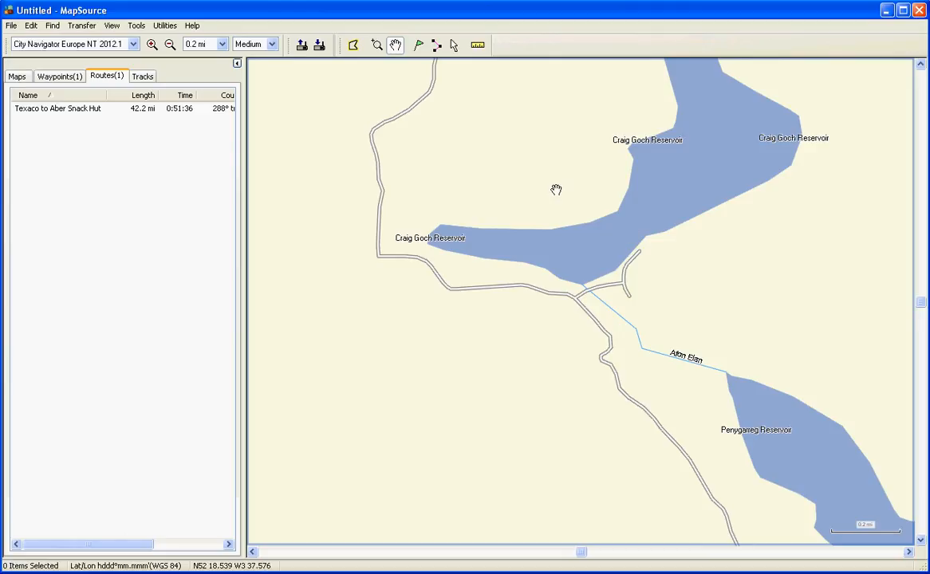
mouse_move(428, 64)
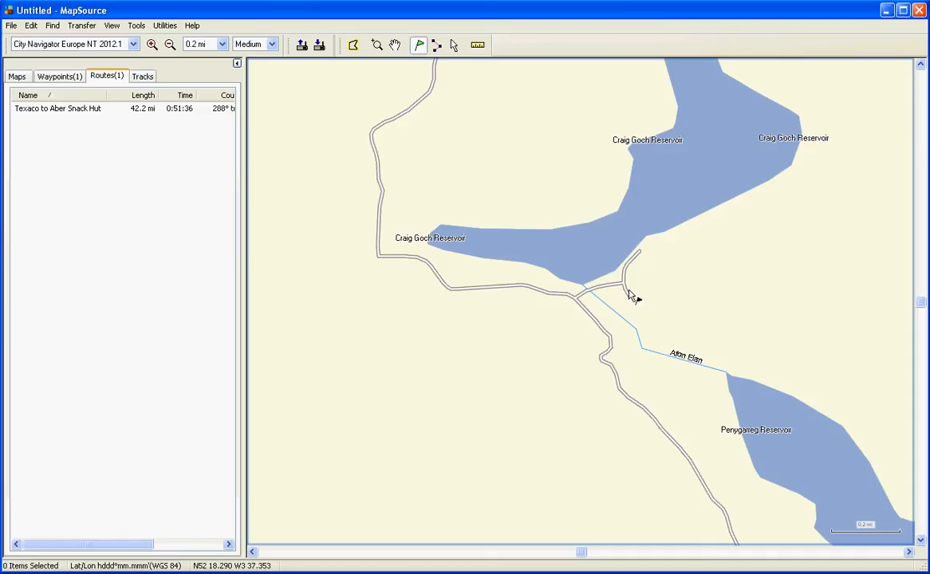
mouse_move(647, 289)
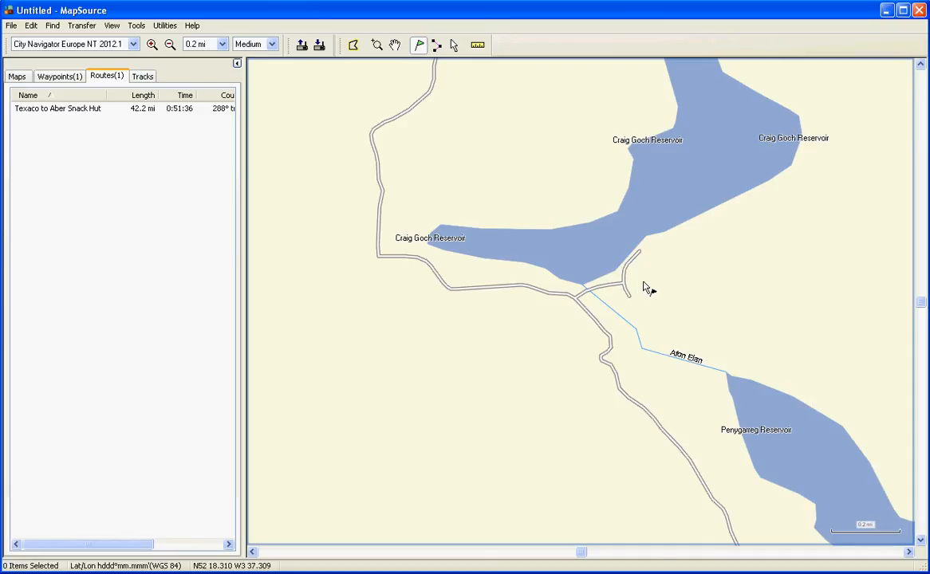
Place a camera-symbol waypoint named 'Photo Stop 1' at the road end
double_click(646, 287)
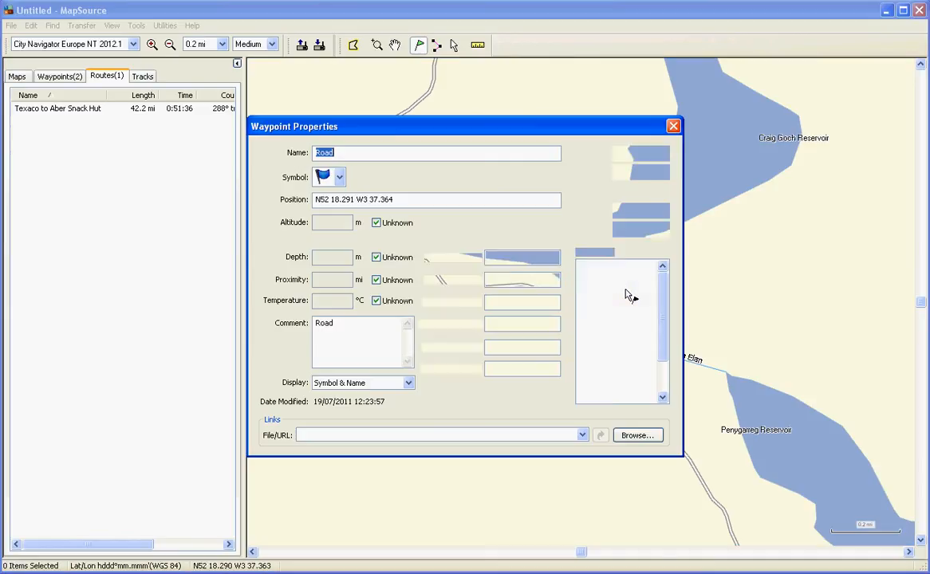
click(338, 177)
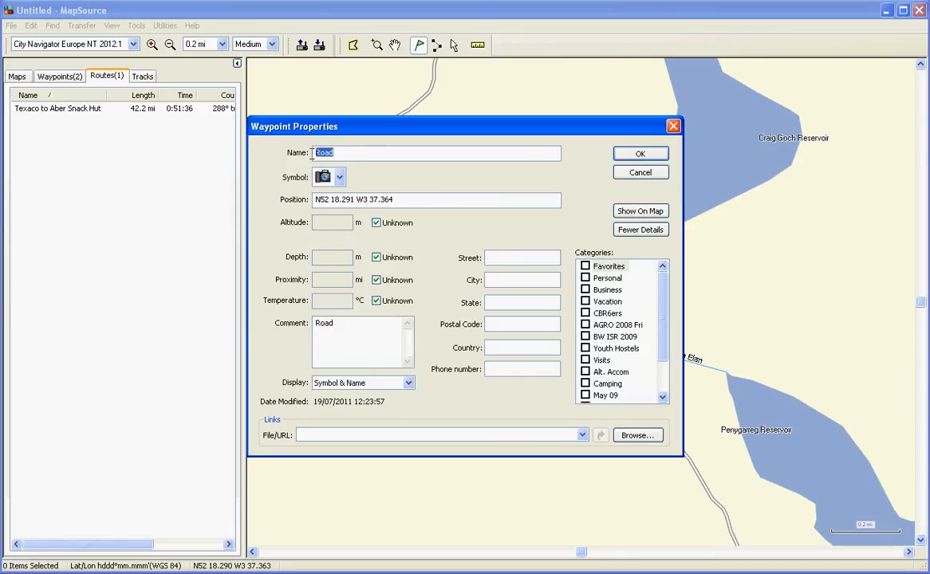
text(Photo)
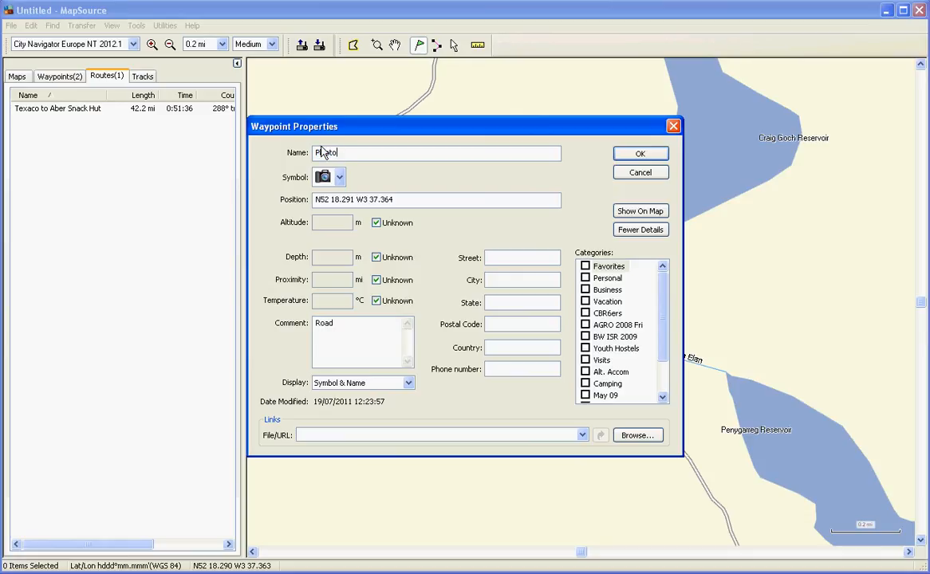
text(St)
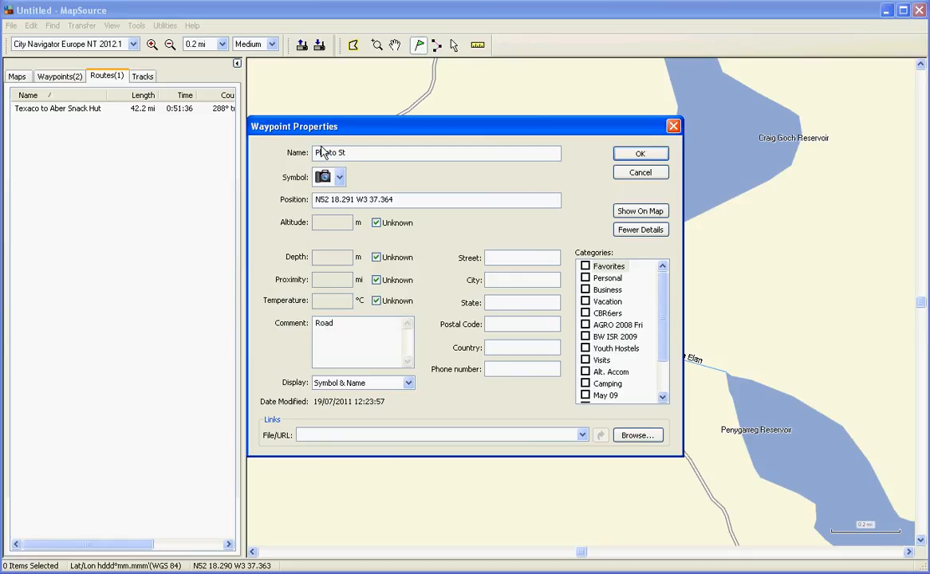
text(Photo Stop 1)
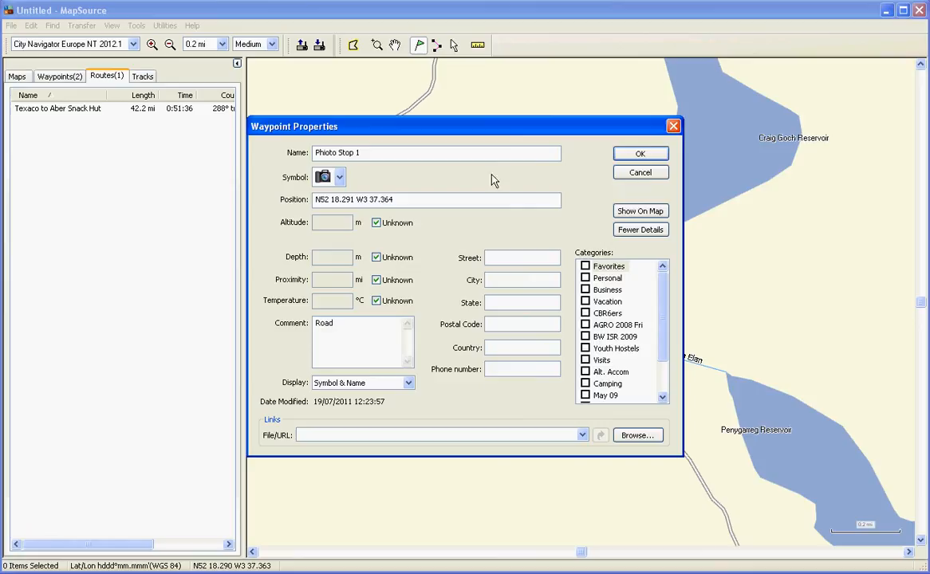
click(640, 153)
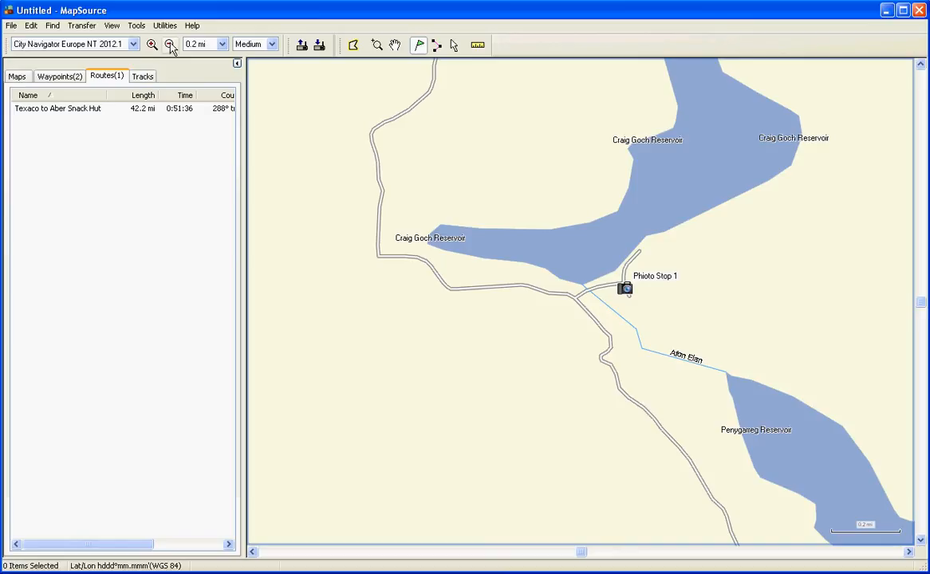
Zoom out twice to show the route, then select Texaco to Aber Snack Hut
click(170, 44)
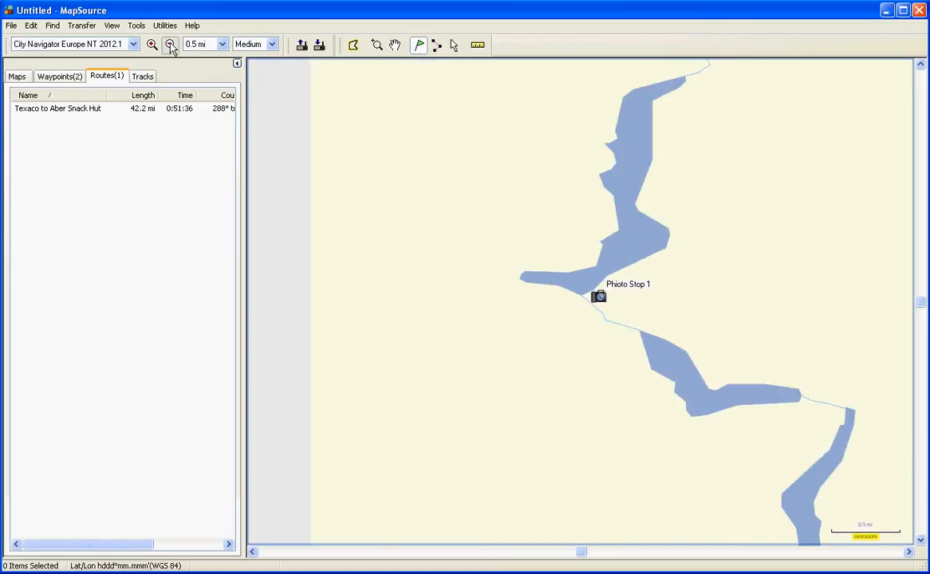
click(170, 44)
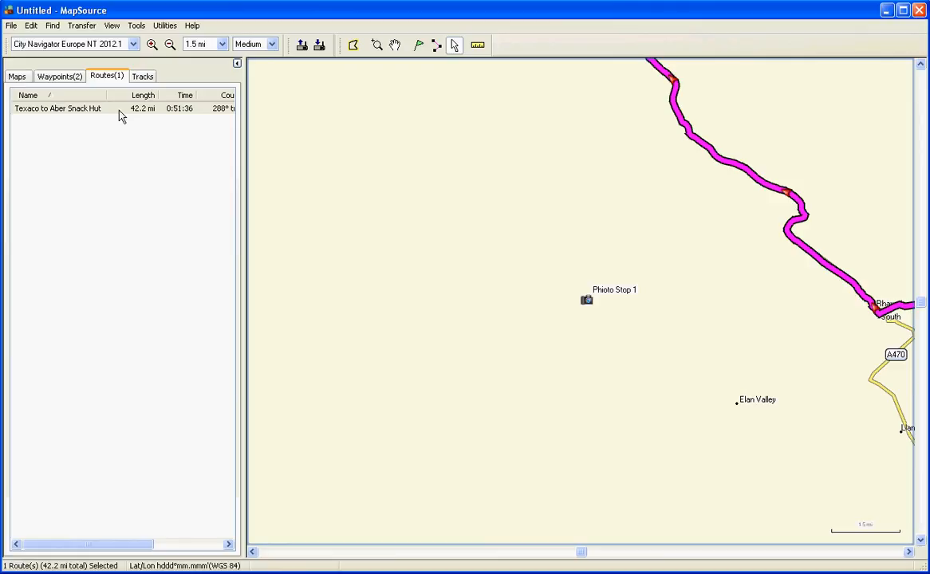
click(58, 108)
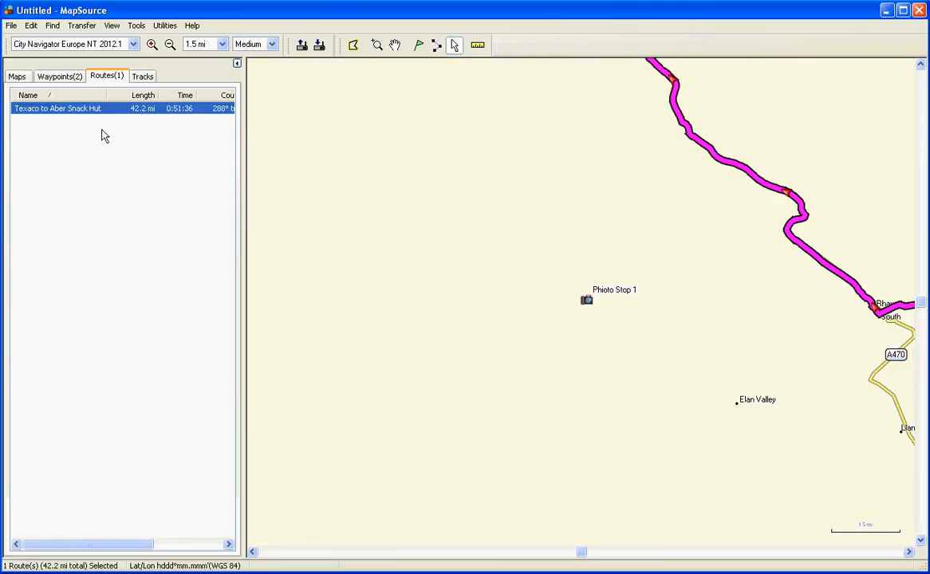
mouse_move(397, 229)
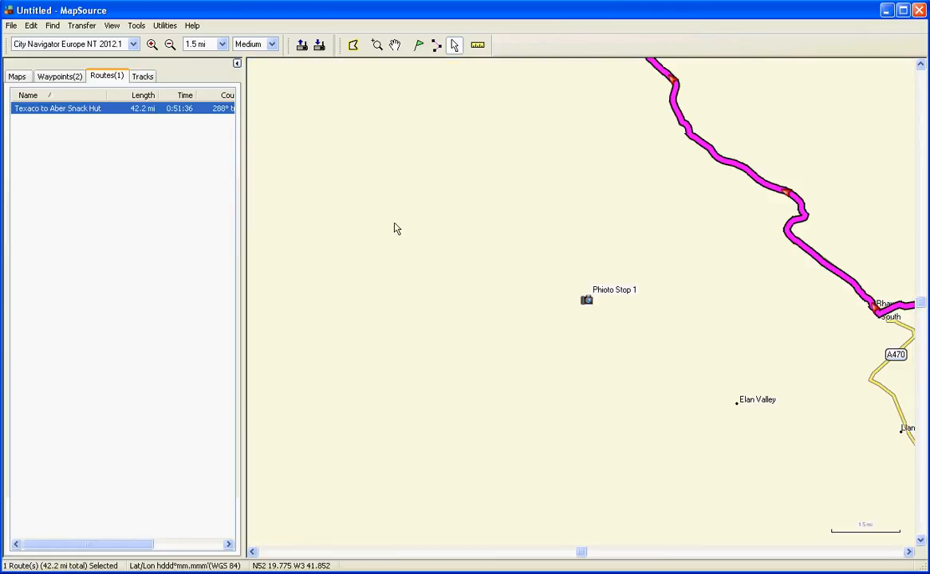
mouse_move(709, 154)
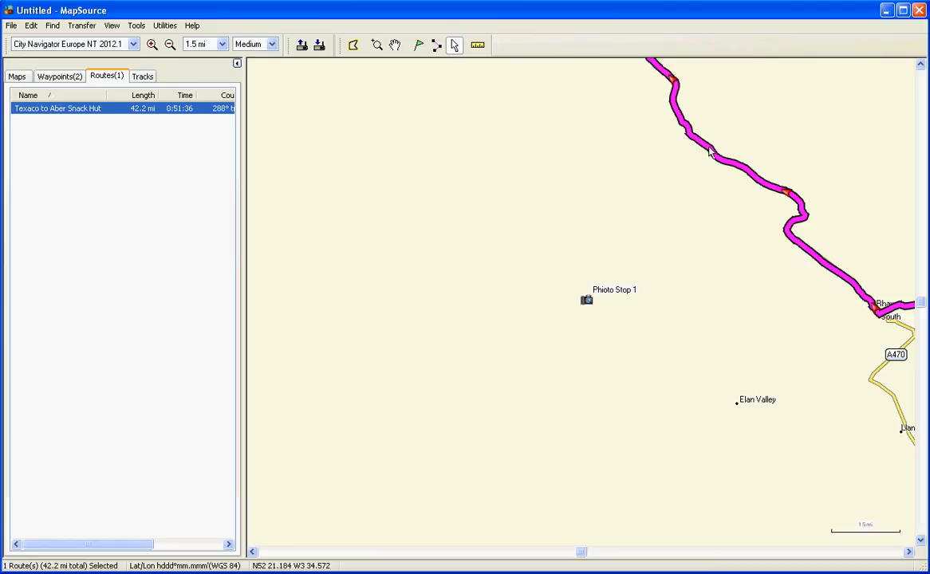
mouse_move(704, 148)
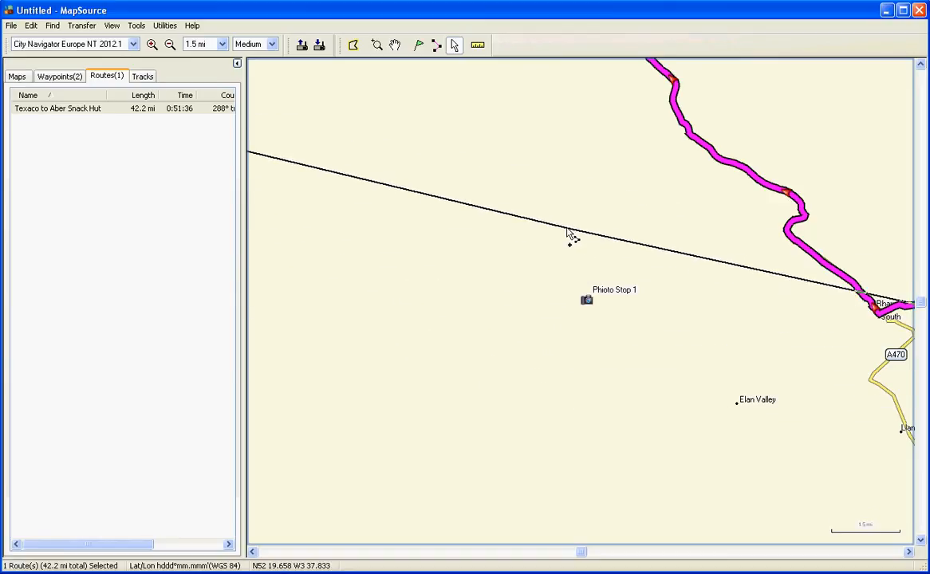
Drag the route line onto Photo Stop 1, recalculating it to 46.3 miles
drag(570, 235, 583, 367)
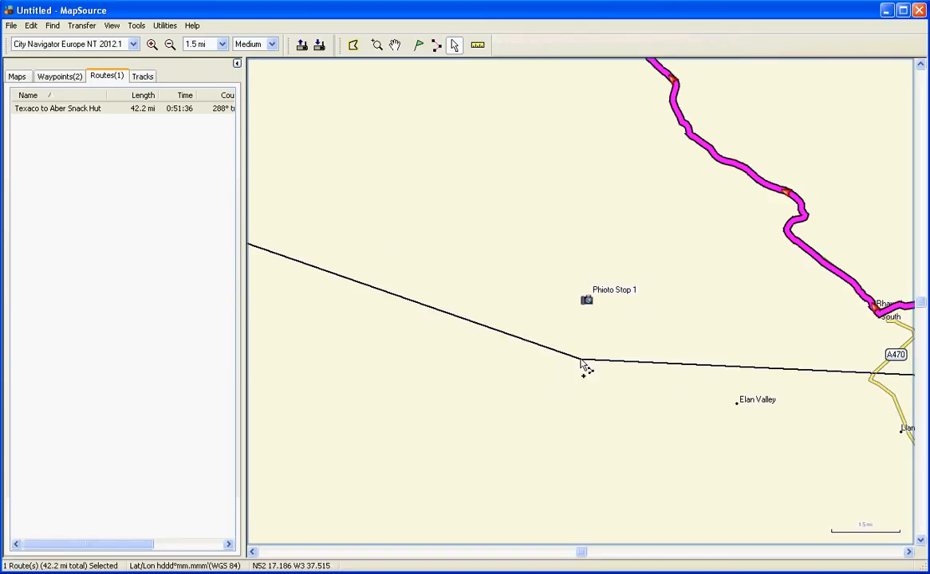
drag(587, 367, 586, 299)
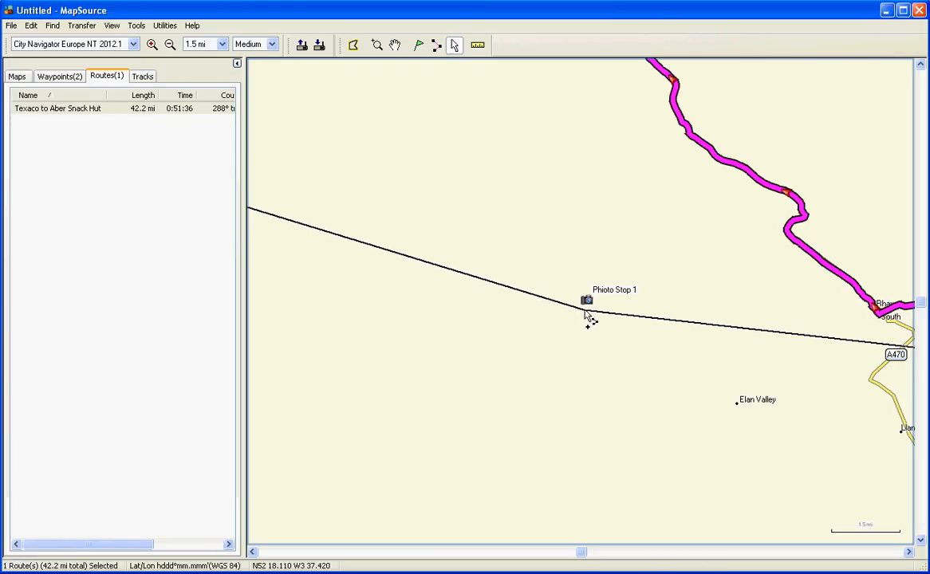
drag(590, 315, 721, 227)
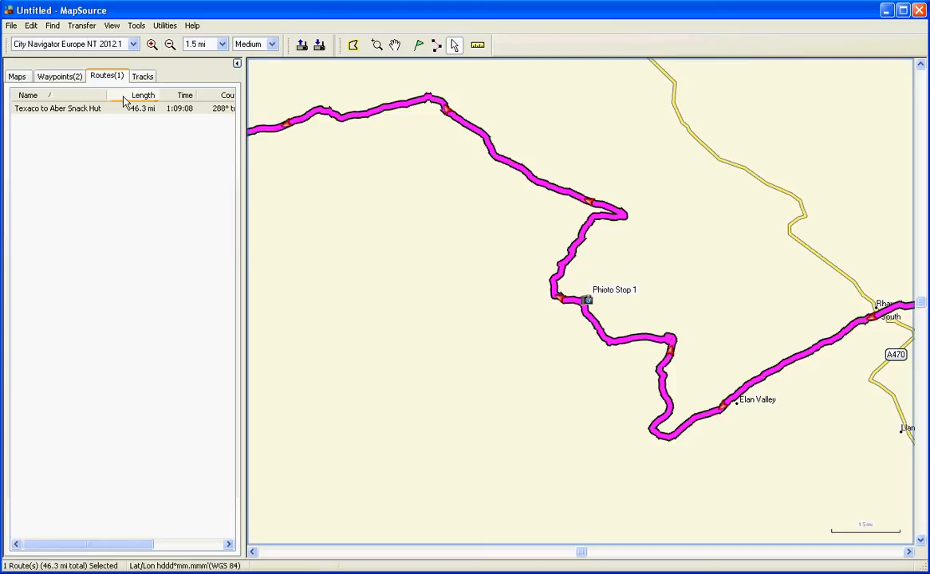
Fit the whole rerouted Texaco to Aber Snack Hut route on the map
right_click(57, 108)
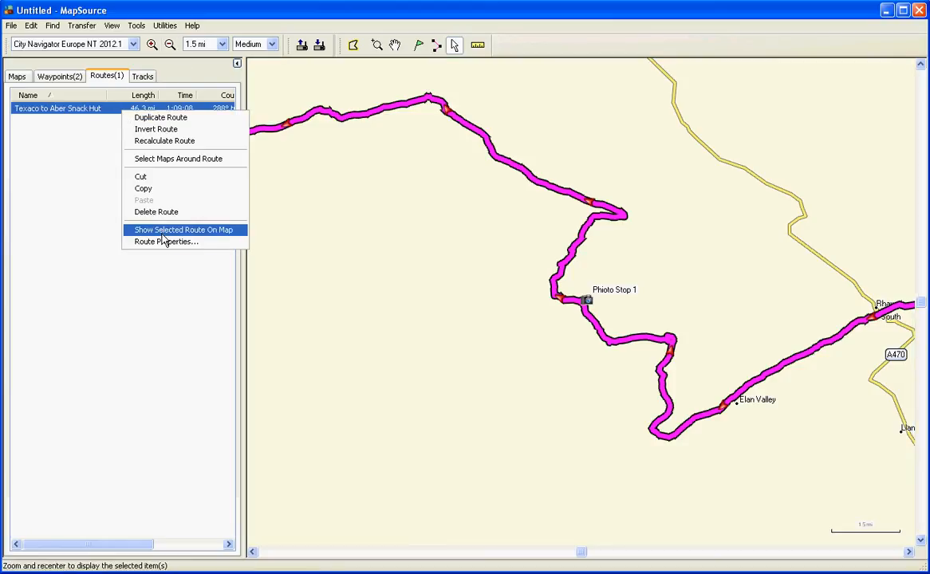
click(183, 230)
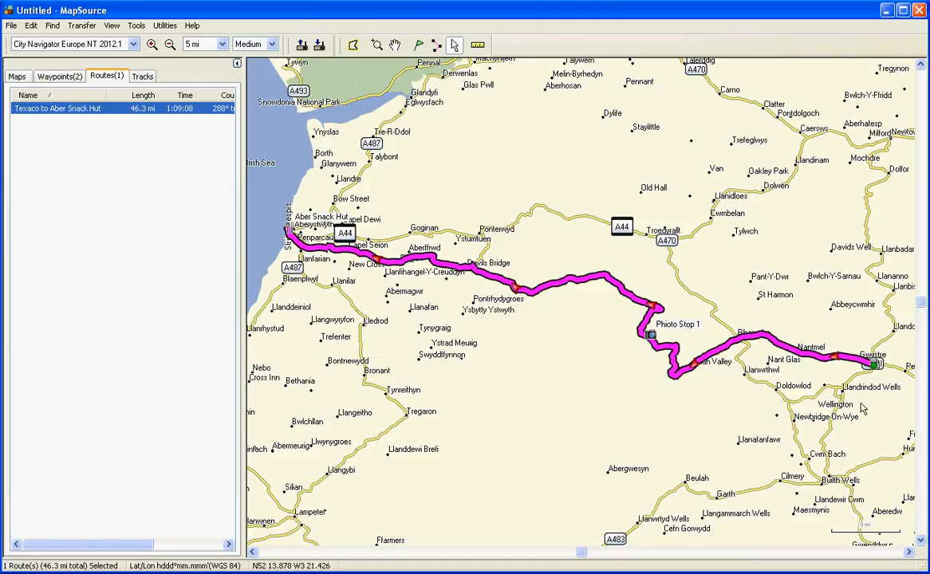
mouse_move(423, 265)
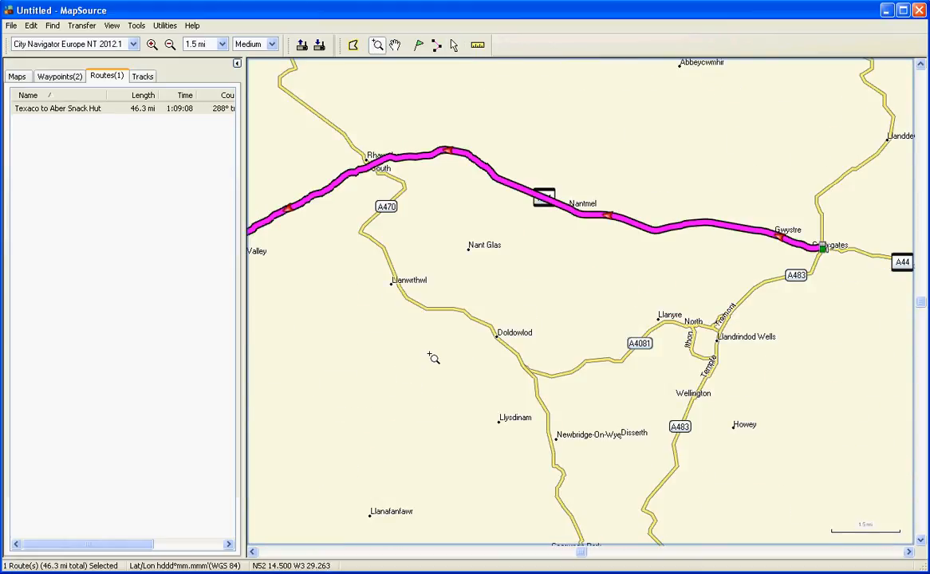
mouse_move(431, 356)
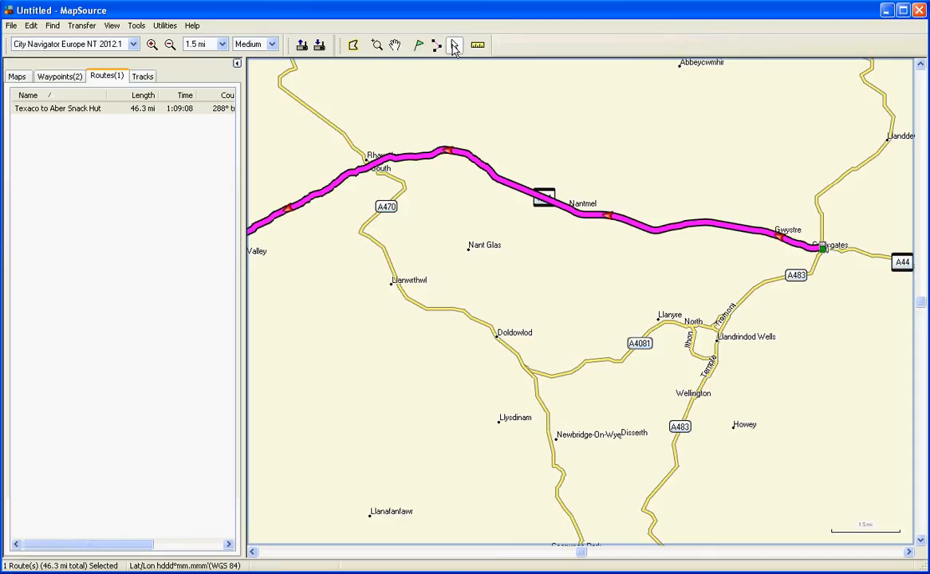
mouse_move(548, 201)
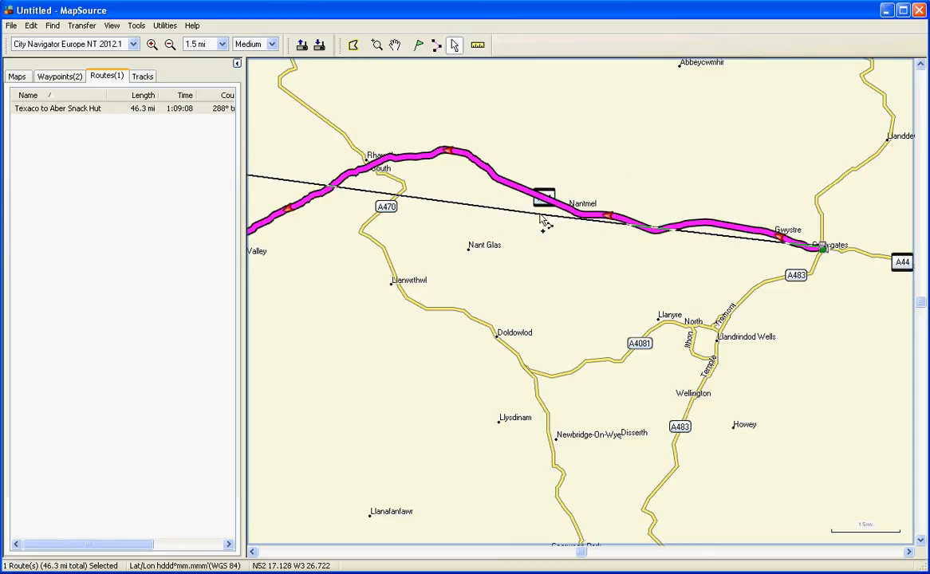
Drag the route's eastern leg south through Llandrindod Wells and Doldowlod, giving 49.5 miles
drag(542, 223, 642, 409)
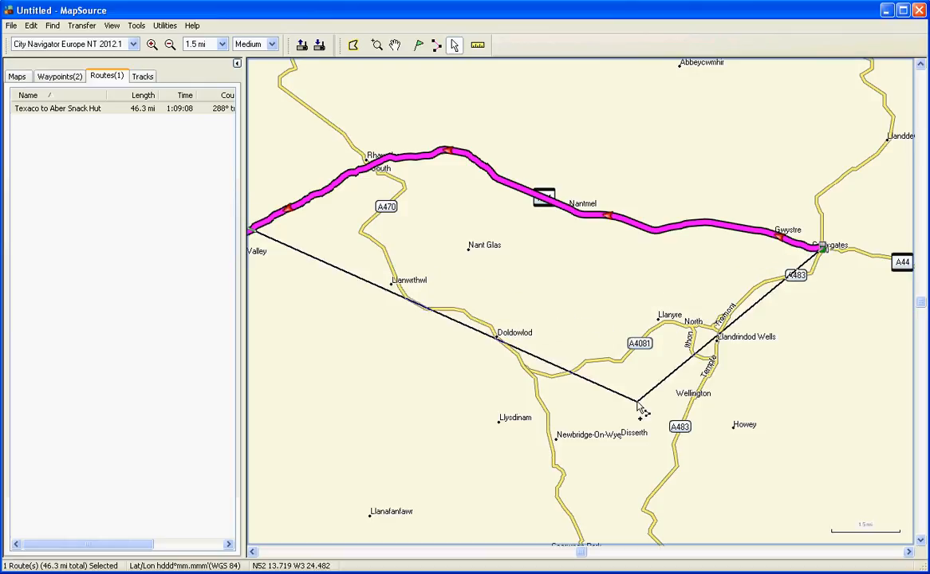
drag(640, 405, 518, 367)
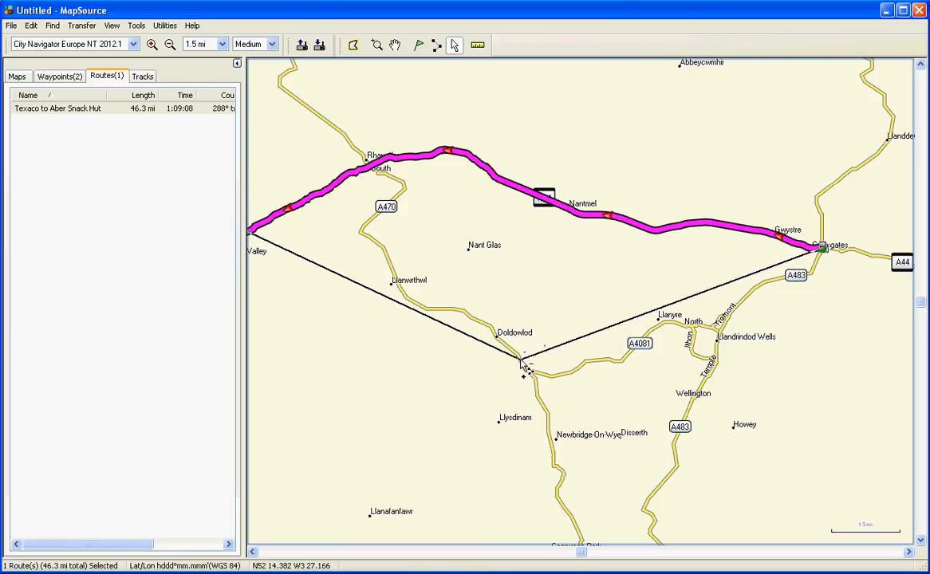
mouse_move(525, 367)
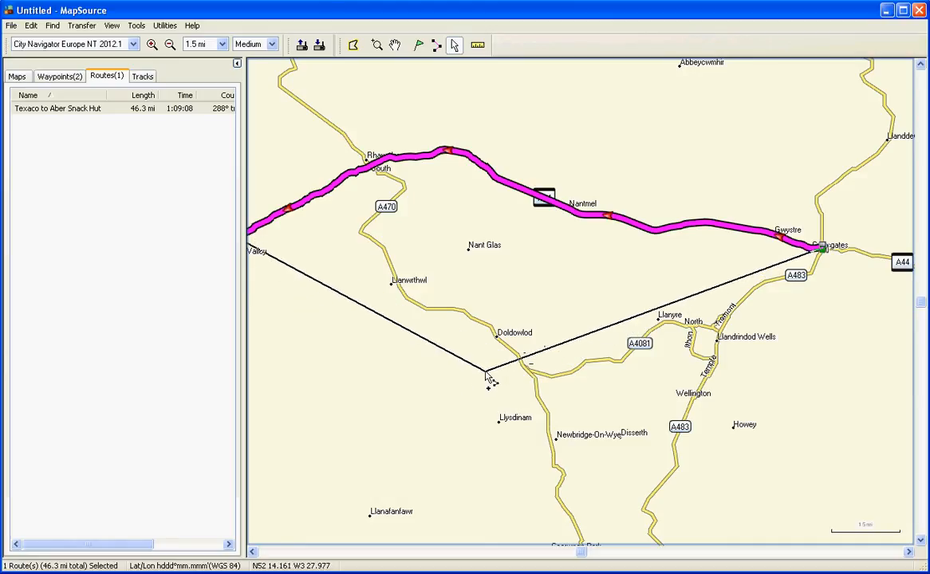
mouse_move(490, 376)
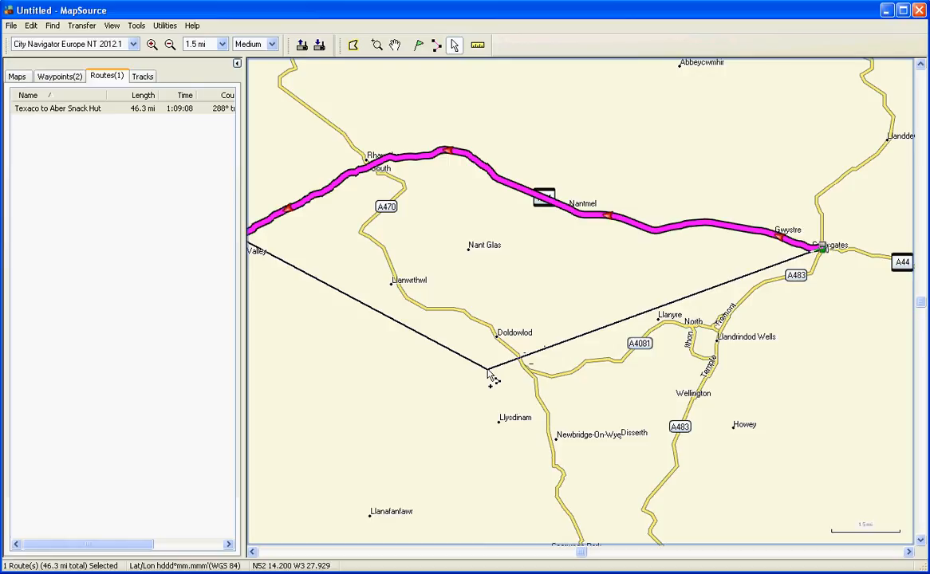
drag(488, 373, 548, 378)
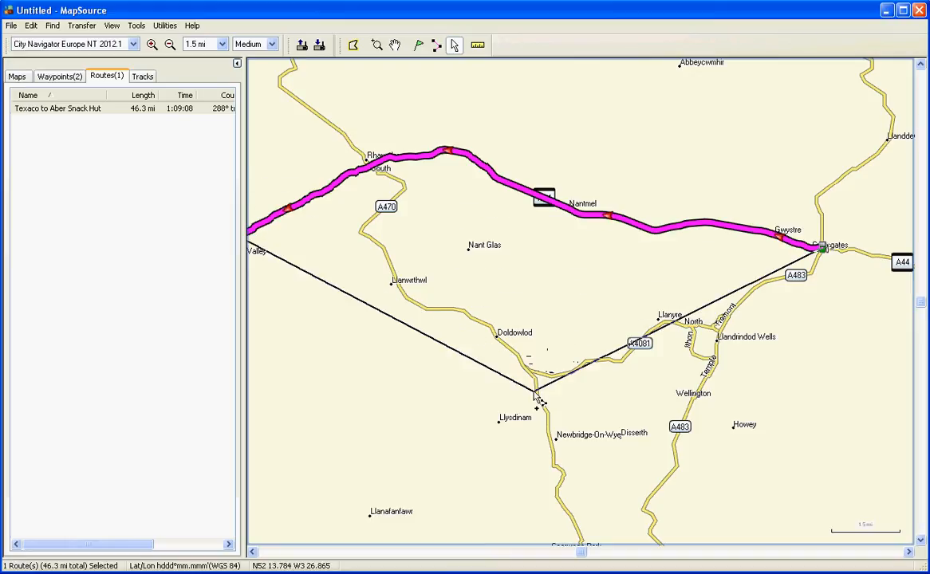
drag(534, 395, 524, 367)
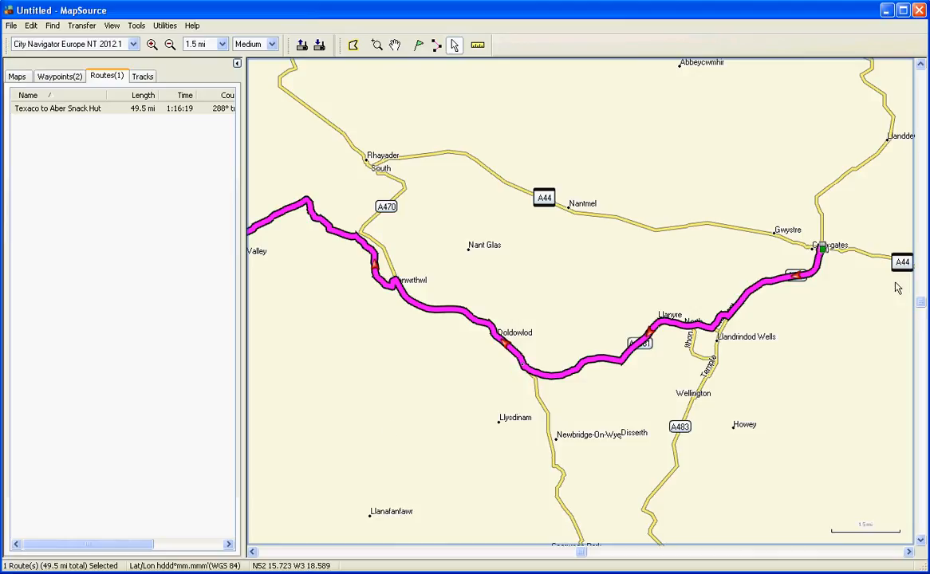
mouse_move(747, 334)
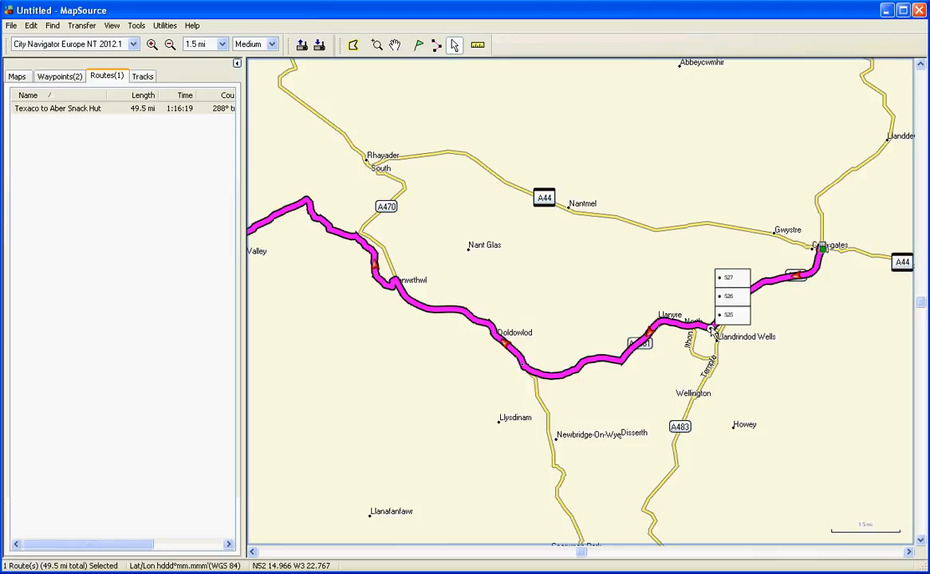
mouse_move(386, 293)
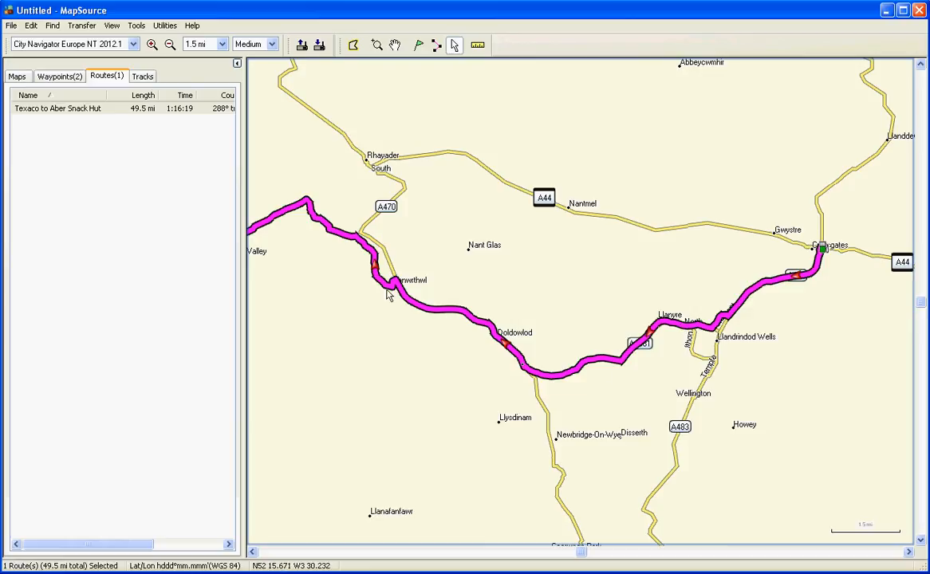
mouse_move(374, 172)
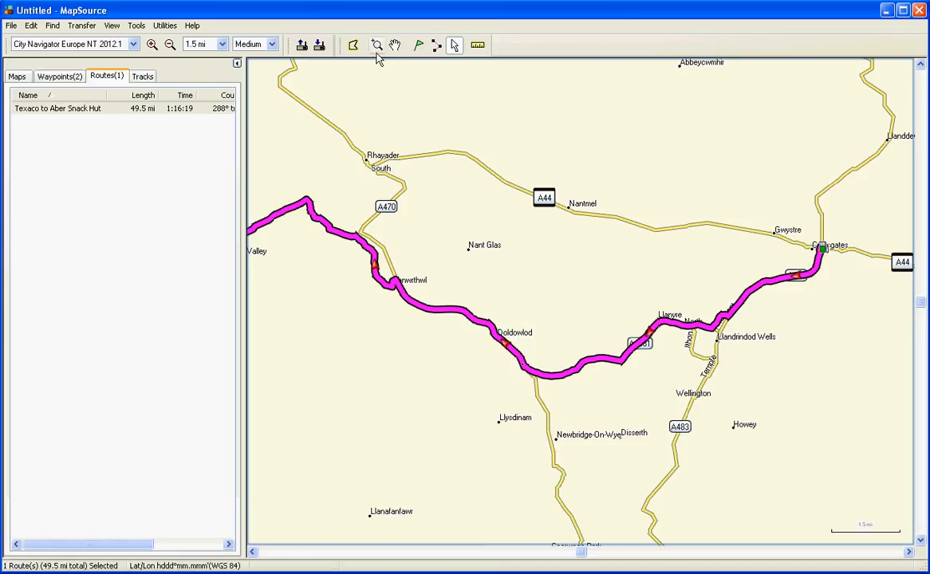
Zoom in on the area around Rhayader and the B4518
drag(284, 141, 430, 270)
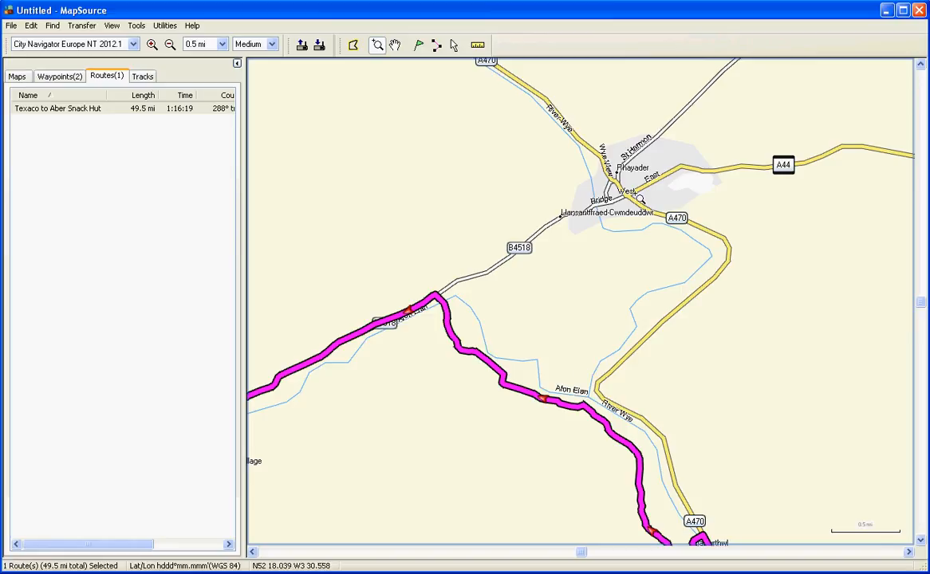
mouse_move(476, 364)
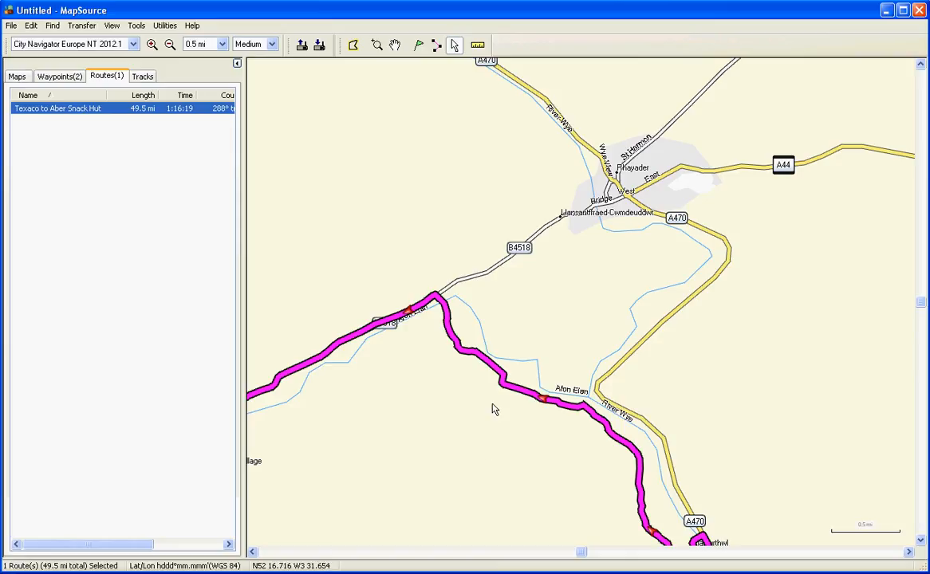
mouse_move(525, 395)
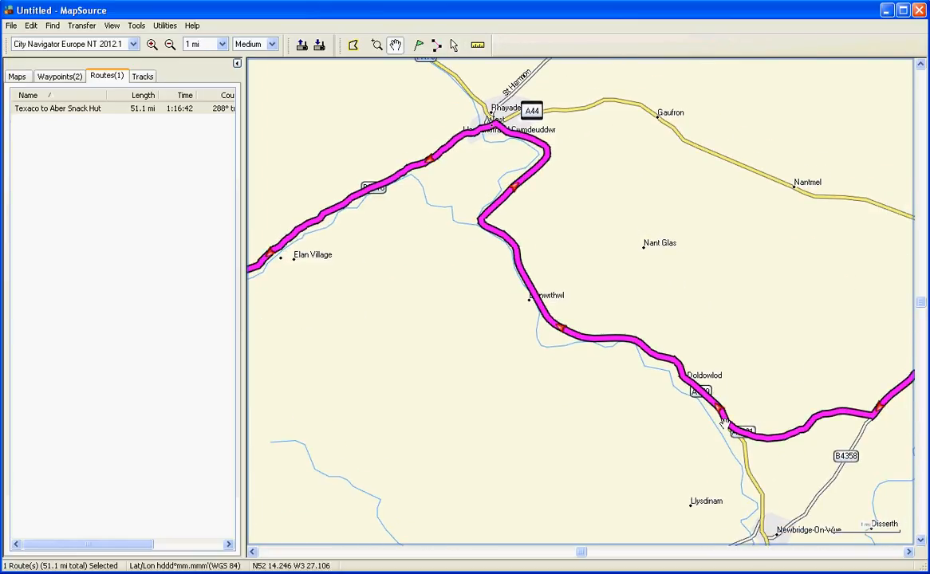
mouse_move(722, 419)
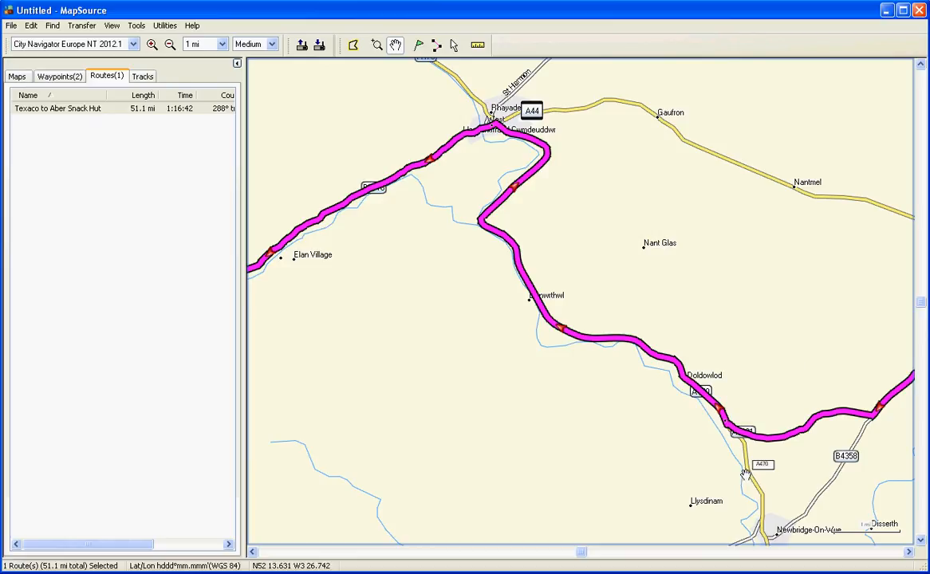
mouse_move(744, 468)
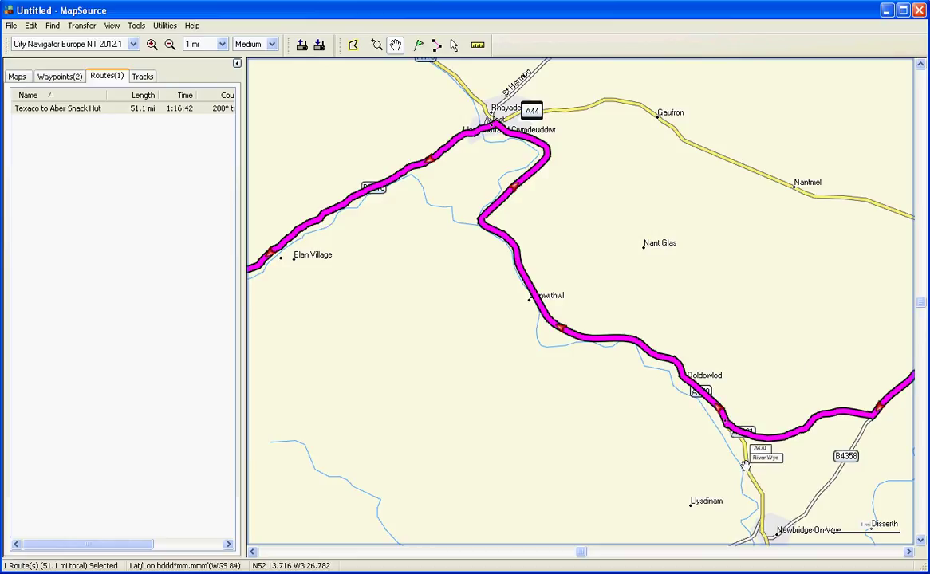
mouse_move(721, 419)
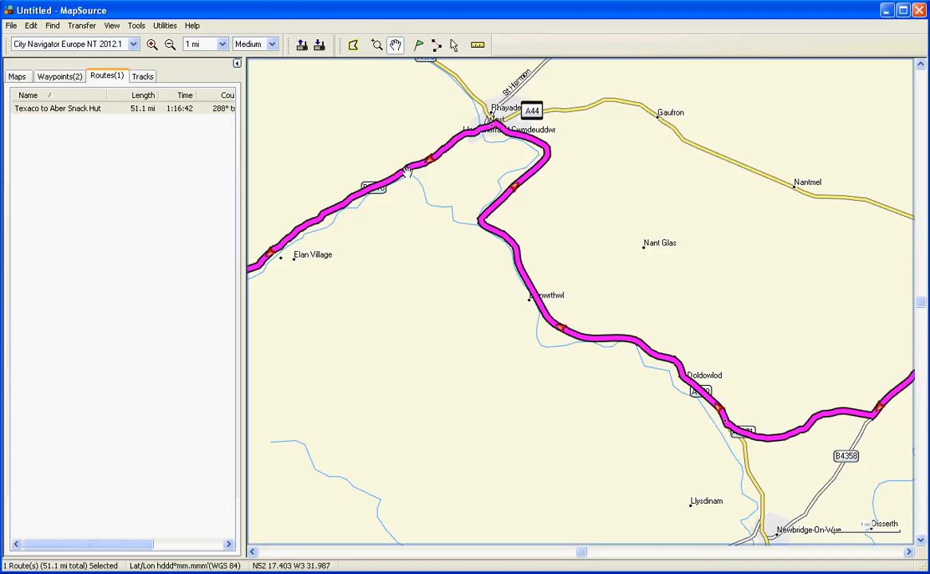
mouse_move(429, 174)
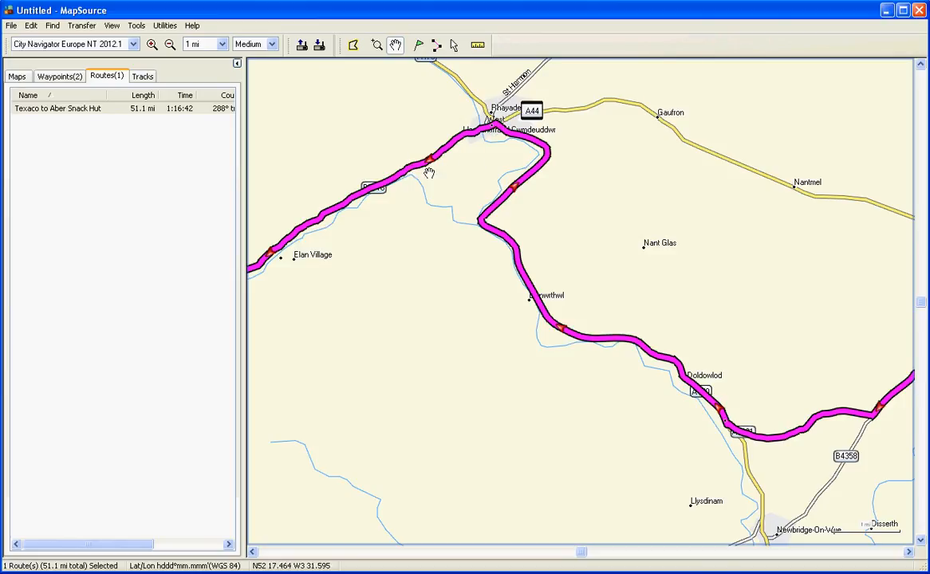
mouse_move(496, 134)
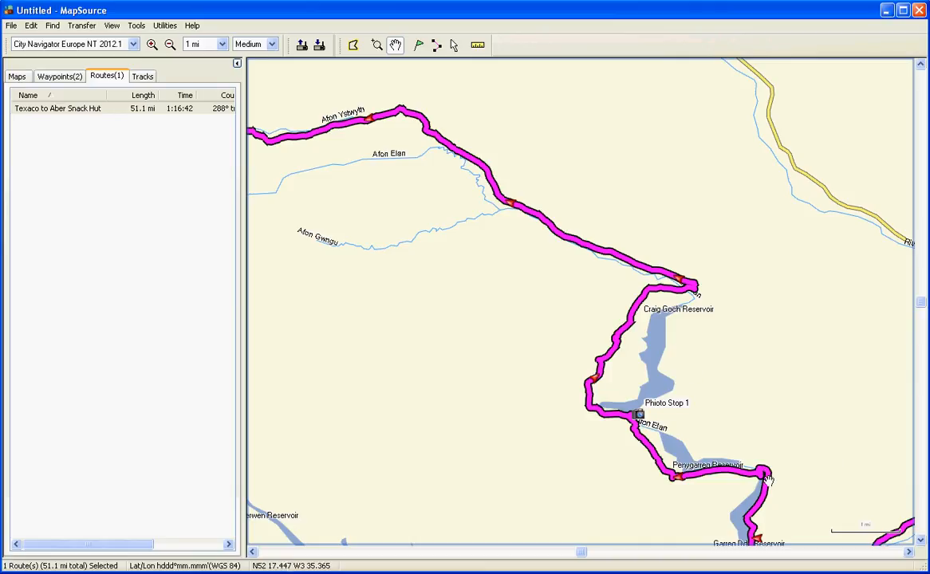
mouse_move(754, 475)
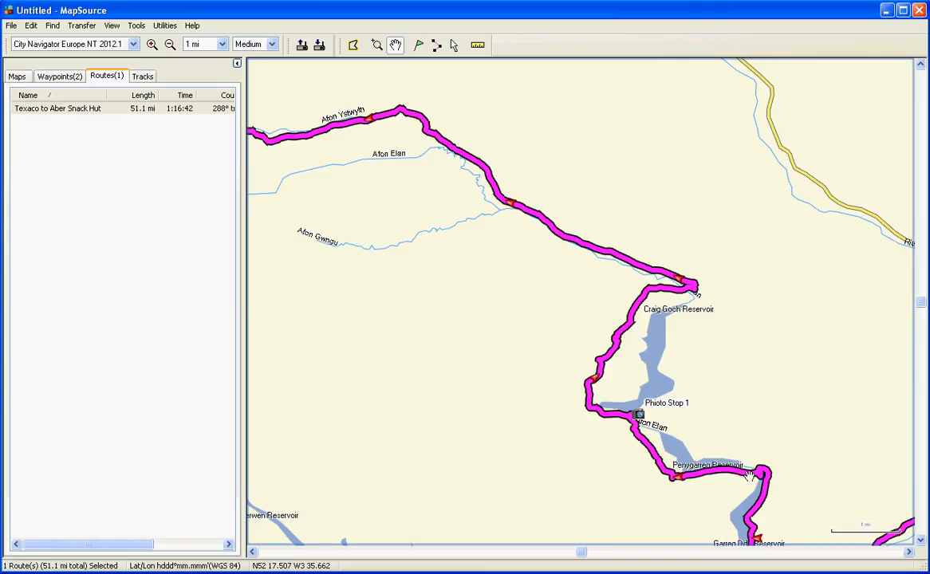
mouse_move(749, 477)
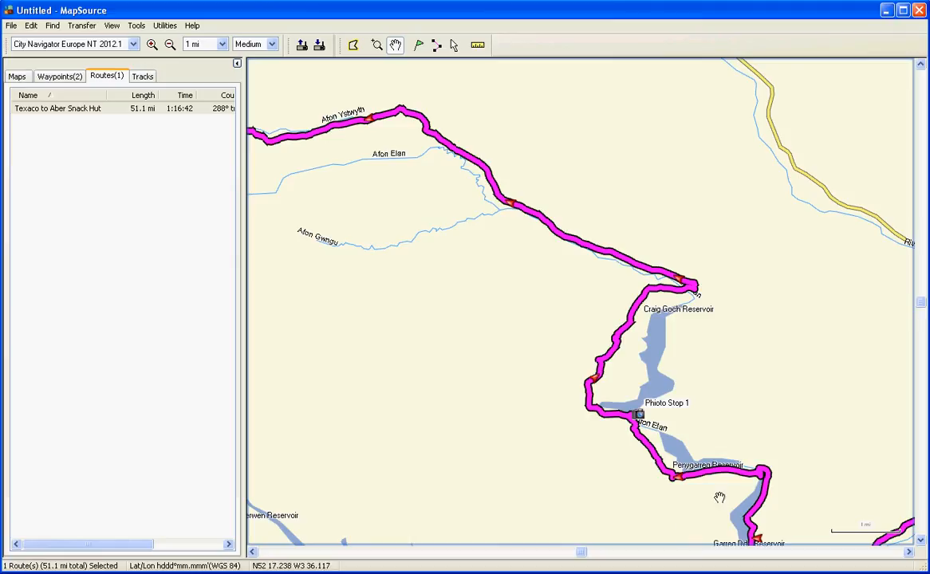
mouse_move(756, 477)
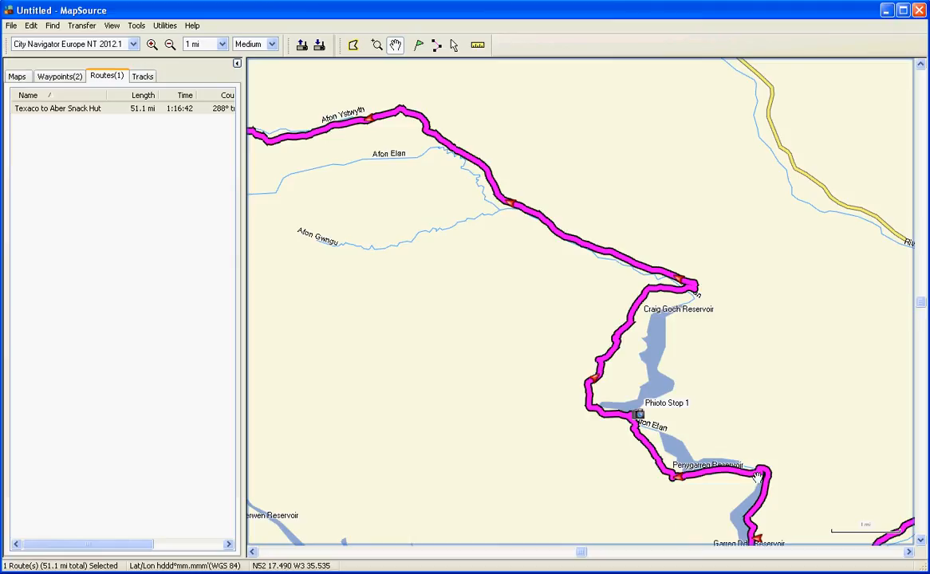
mouse_move(686, 406)
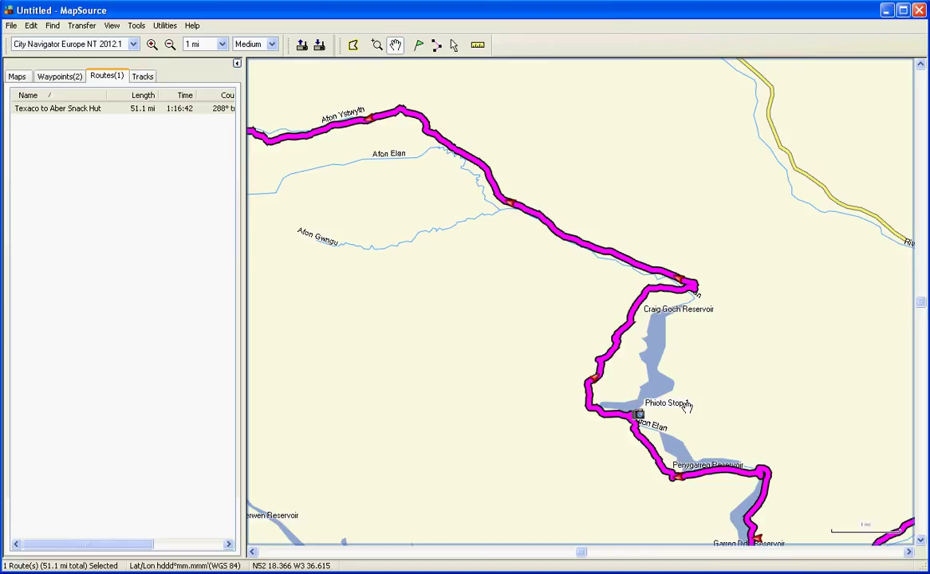
click(58, 108)
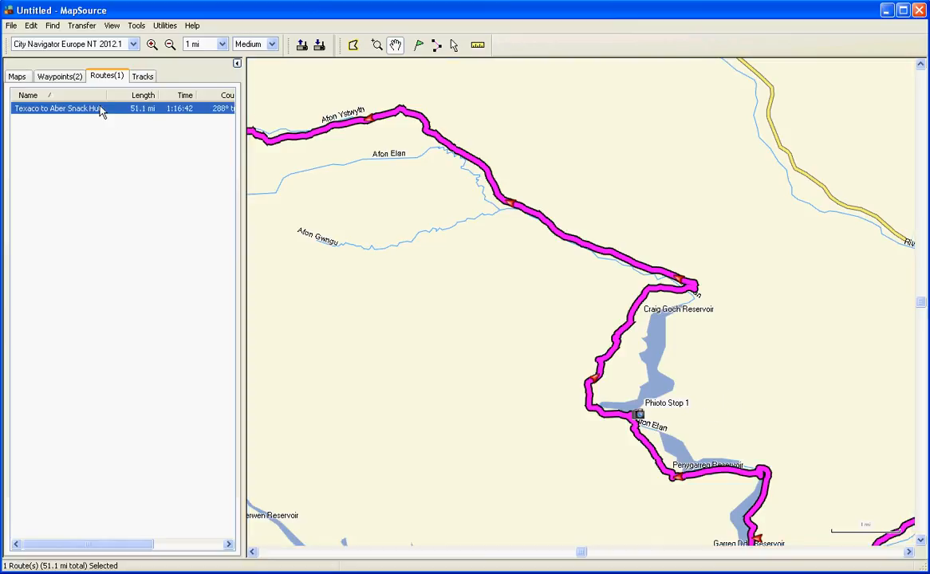
click(170, 44)
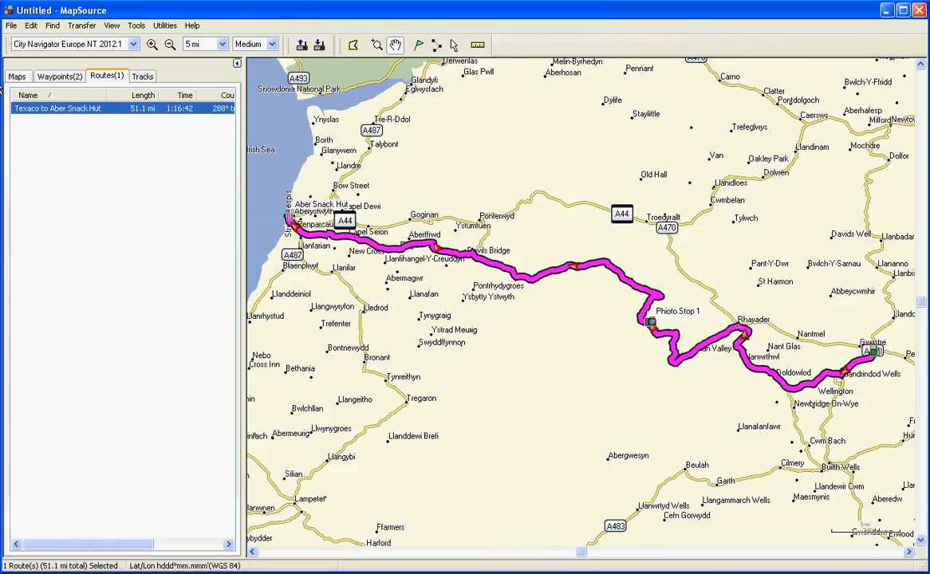
click(11, 25)
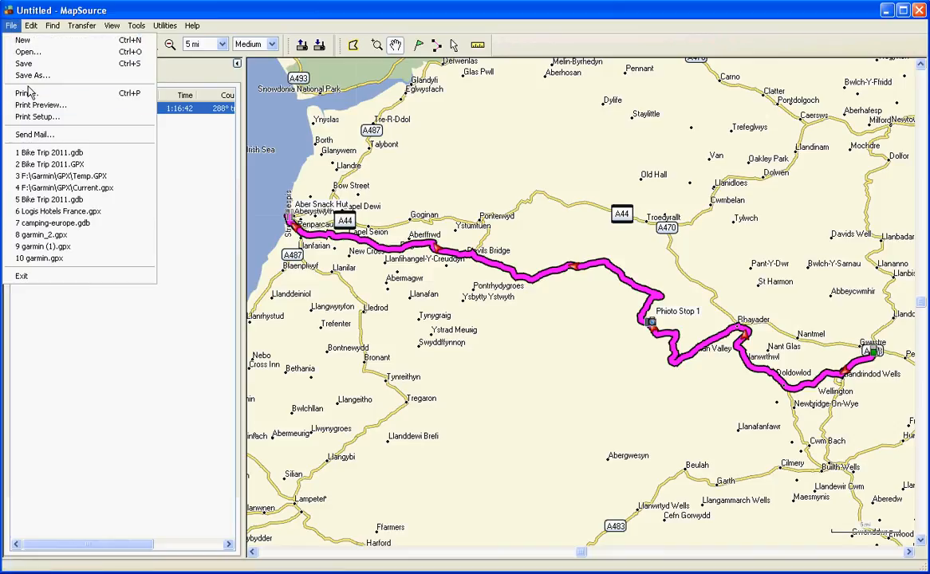
click(33, 75)
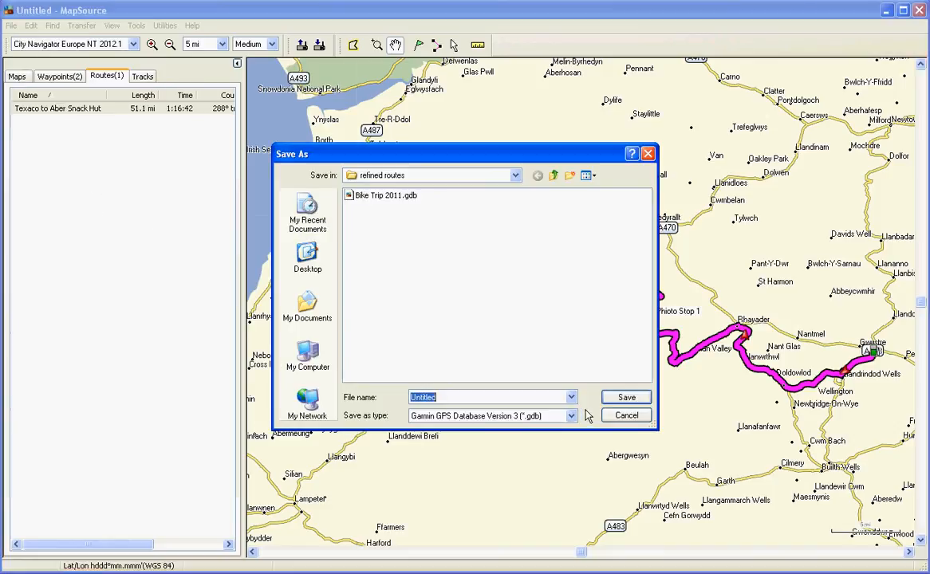
click(569, 416)
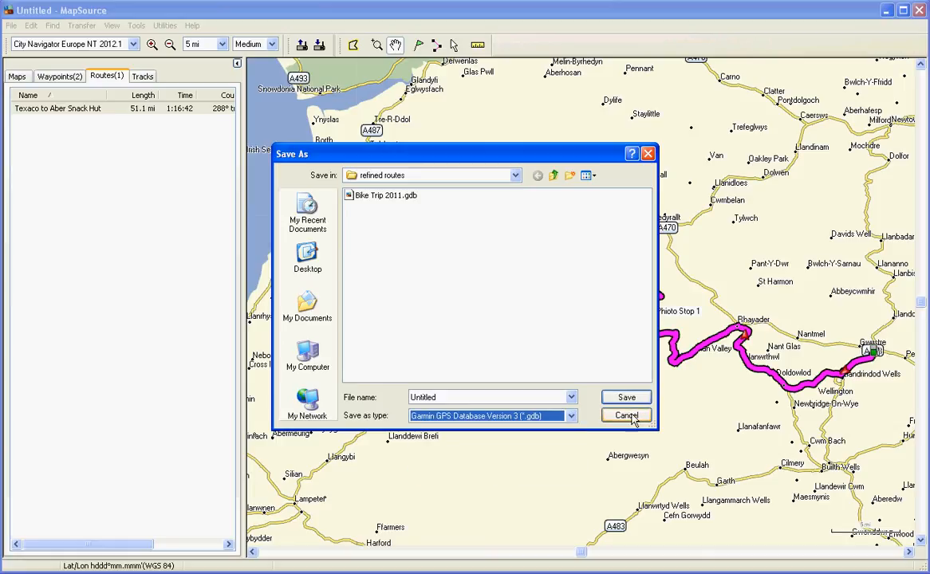
click(626, 415)
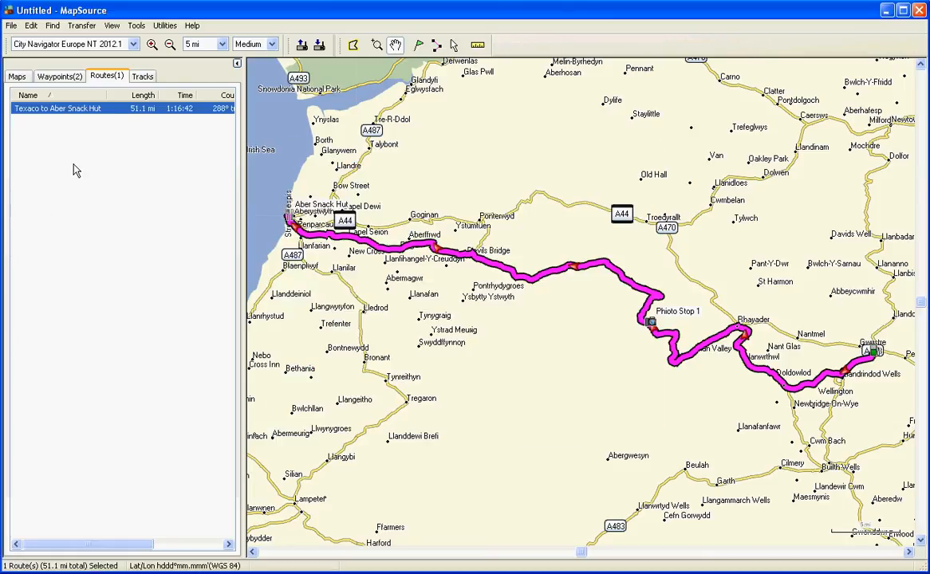